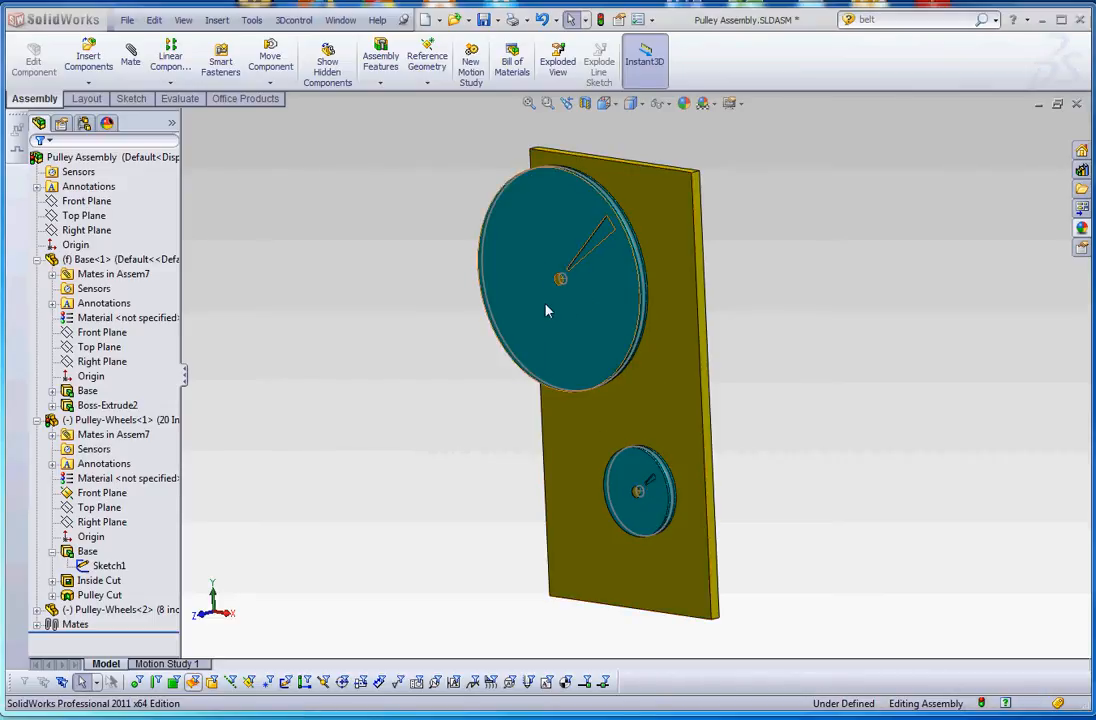
Select the large pulley and inspect its mates in the tree.
{"action": "left_click", "coordinate": [550, 310]}
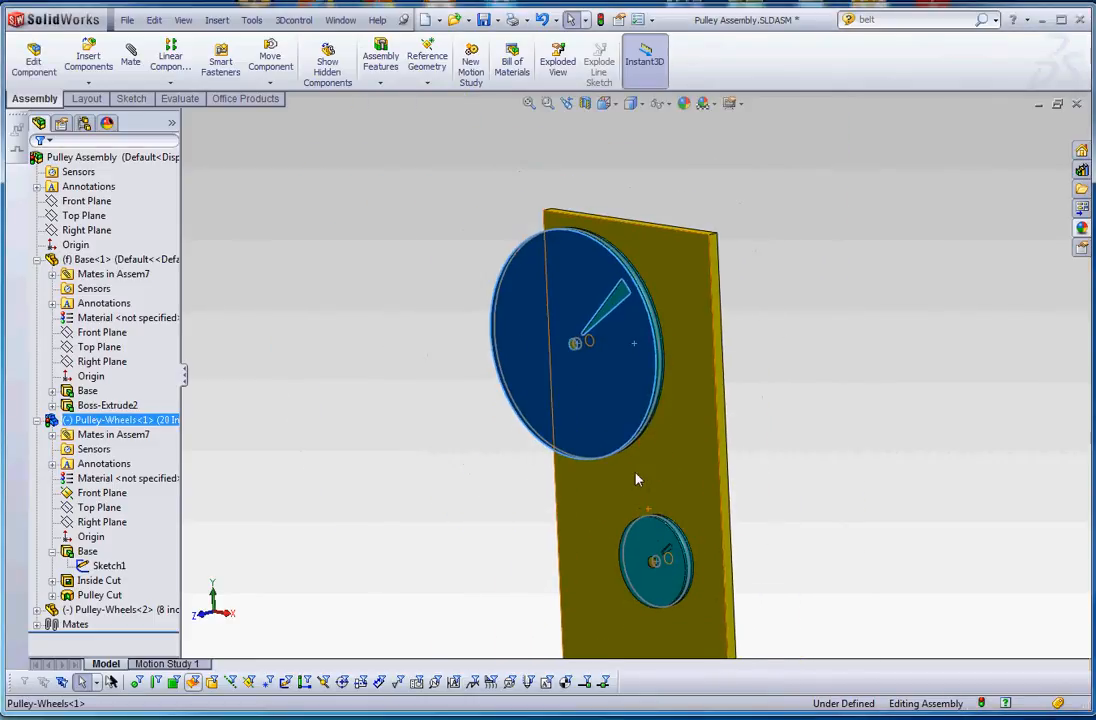
{"action": "mouse_move", "coordinate": [623, 390]}
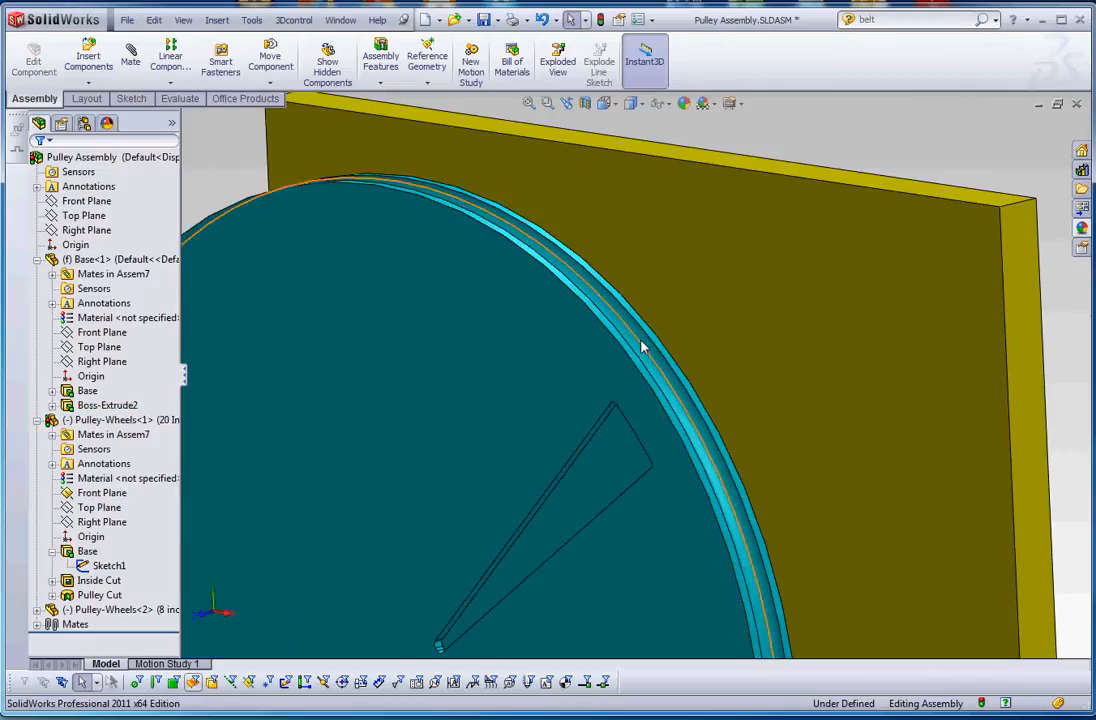
{"action": "left_click", "coordinate": [110, 419]}
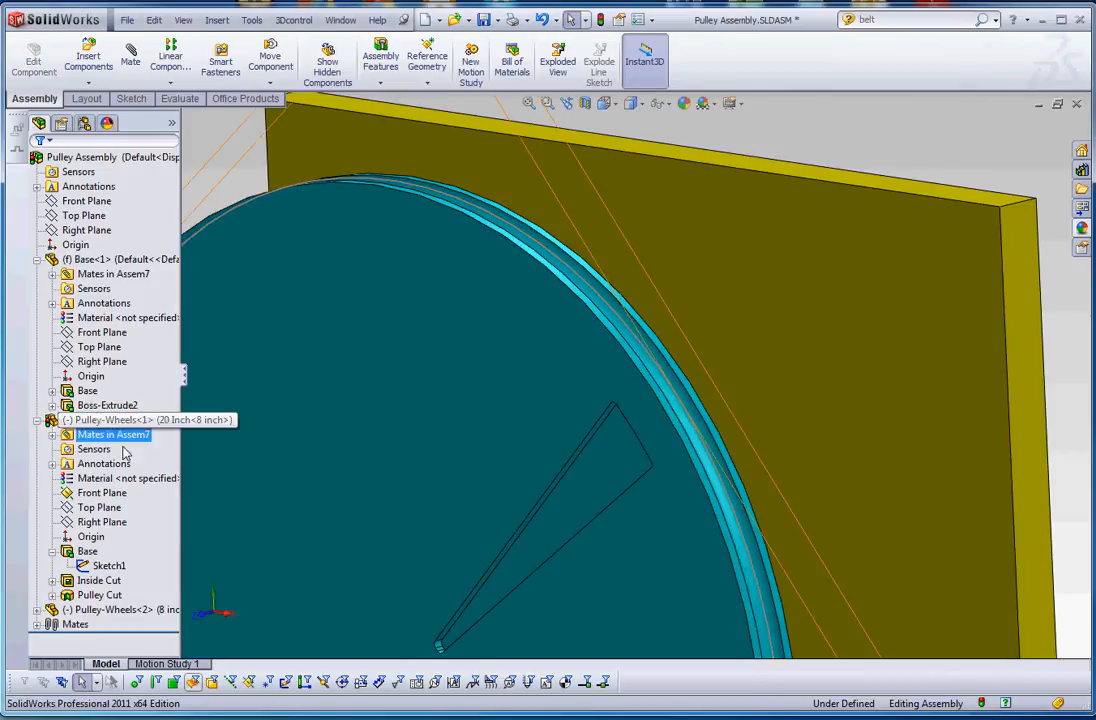
{"action": "left_click", "coordinate": [107, 565]}
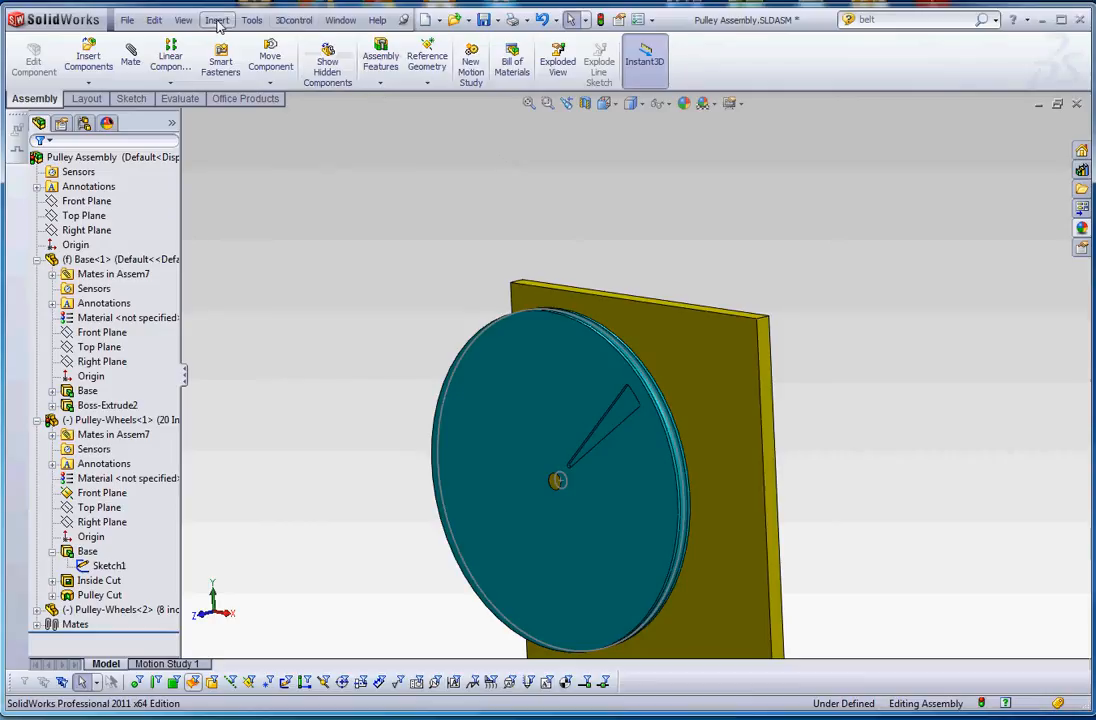
Start a Belt/Chain around both pulleys, setting the small pulley diameter to 4.000in.
{"action": "left_click", "coordinate": [217, 19]}
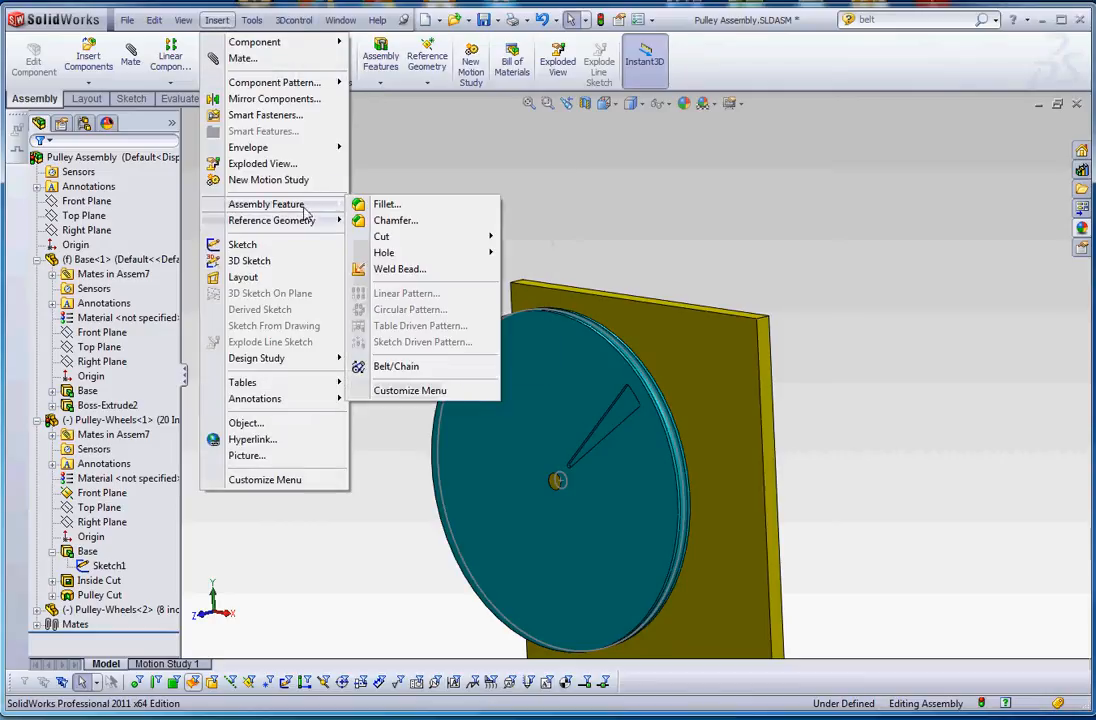
{"action": "left_click", "coordinate": [396, 366]}
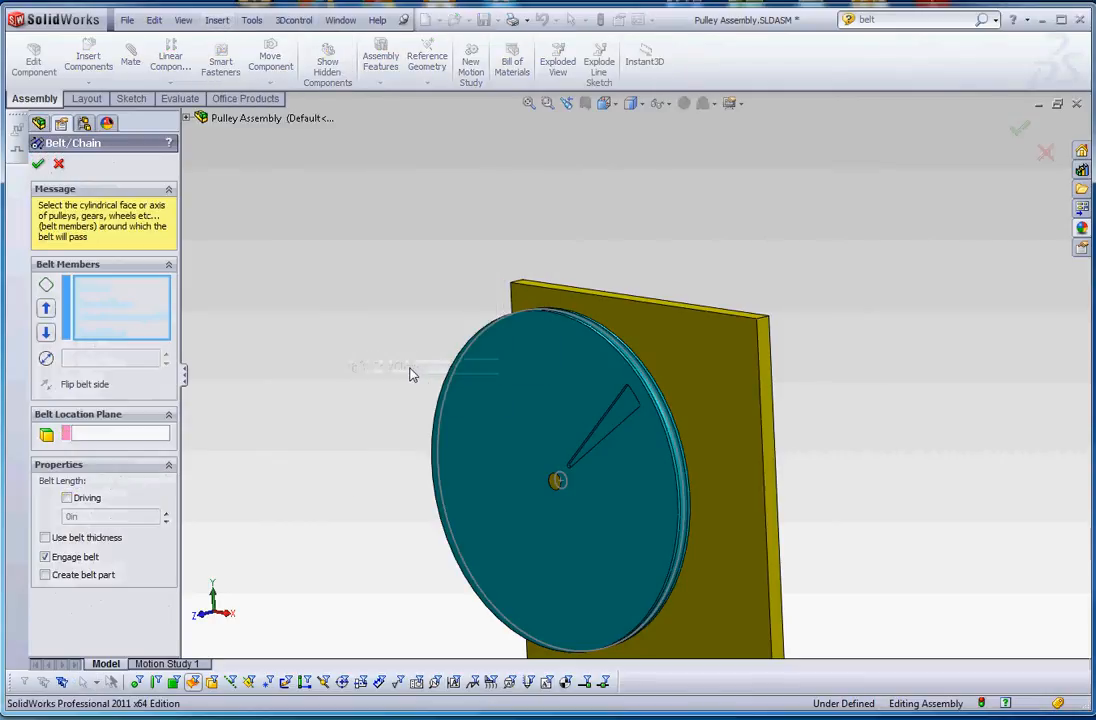
{"action": "scroll", "scroll_direction": "up", "scroll_amount": 3}
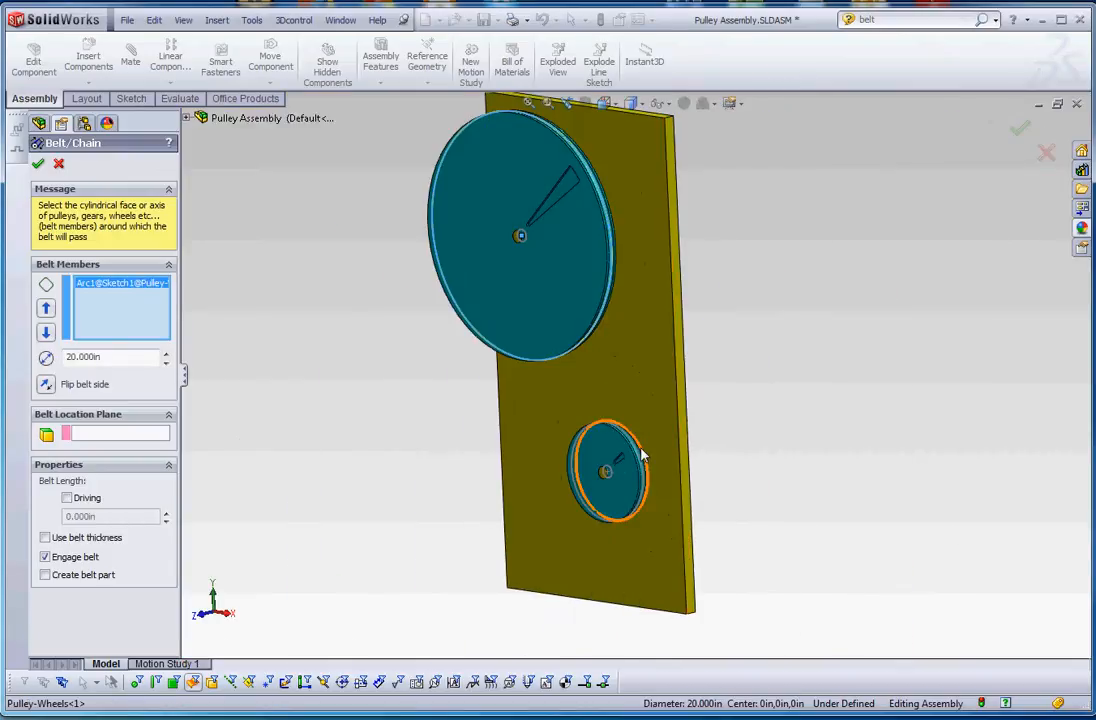
{"action": "left_click", "coordinate": [610, 470]}
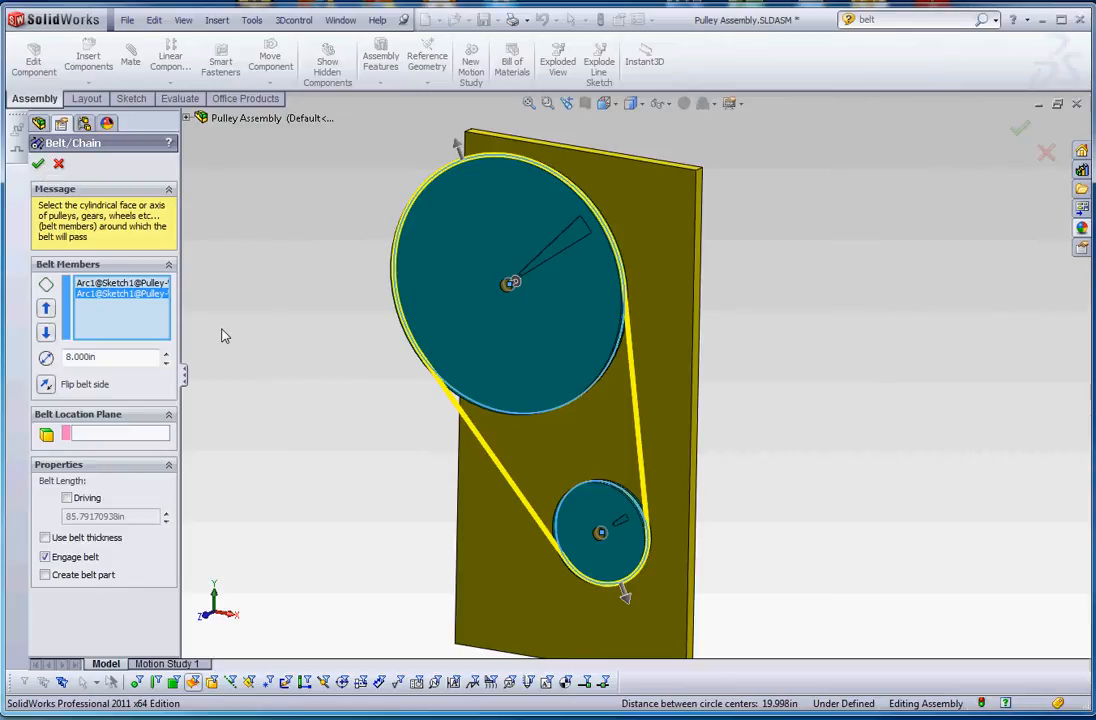
{"action": "mouse_move", "coordinate": [95, 360]}
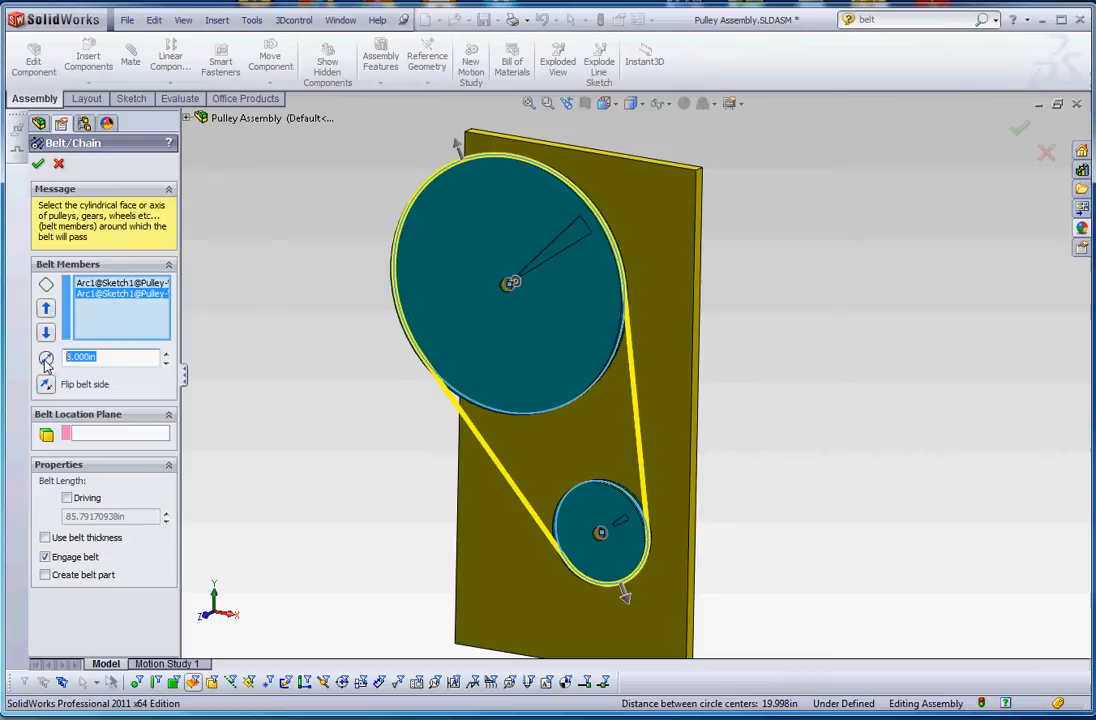
{"action": "type", "text": "4.000in"}
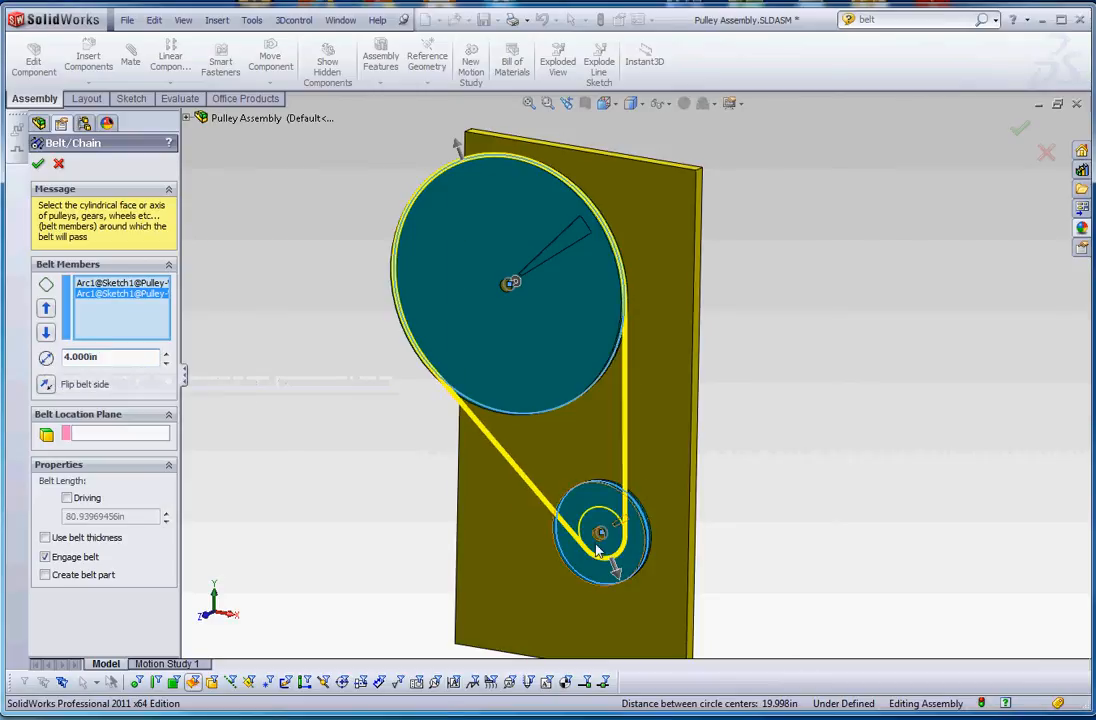
{"action": "mouse_move", "coordinate": [635, 530]}
{"action": "type", "text": "8.000"}
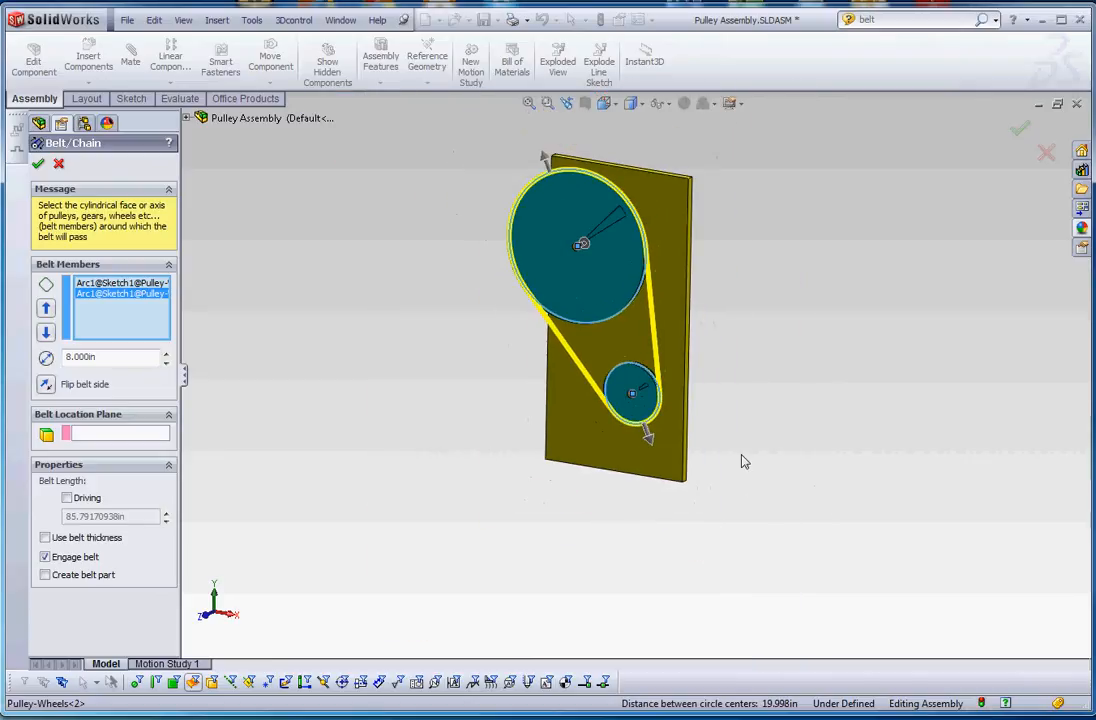
Try a crossed belt with Flip belt side, then revert to the open loop.
{"action": "left_click", "coordinate": [45, 384]}
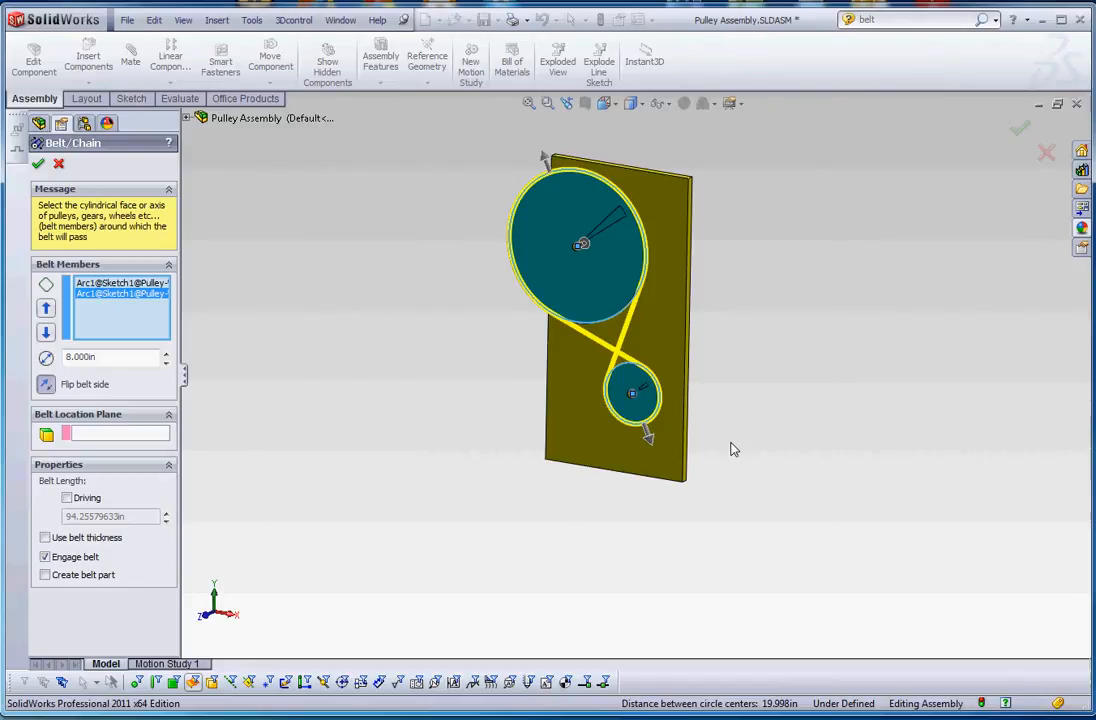
{"action": "mouse_move", "coordinate": [542, 160]}
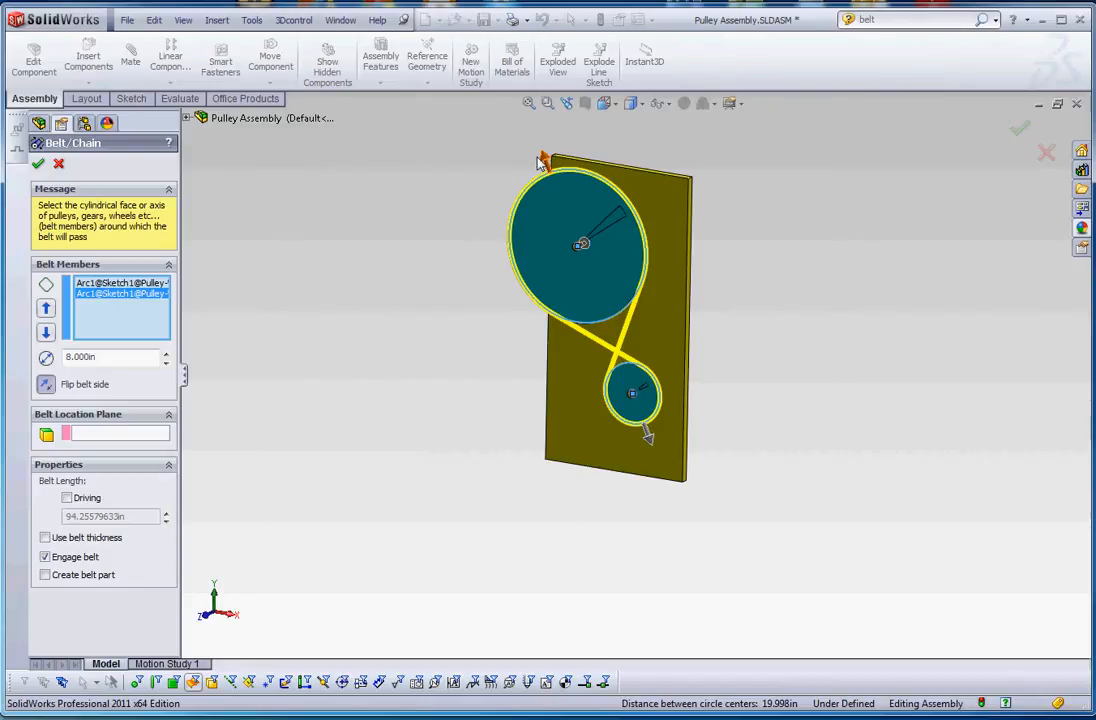
{"action": "left_click", "coordinate": [46, 384]}
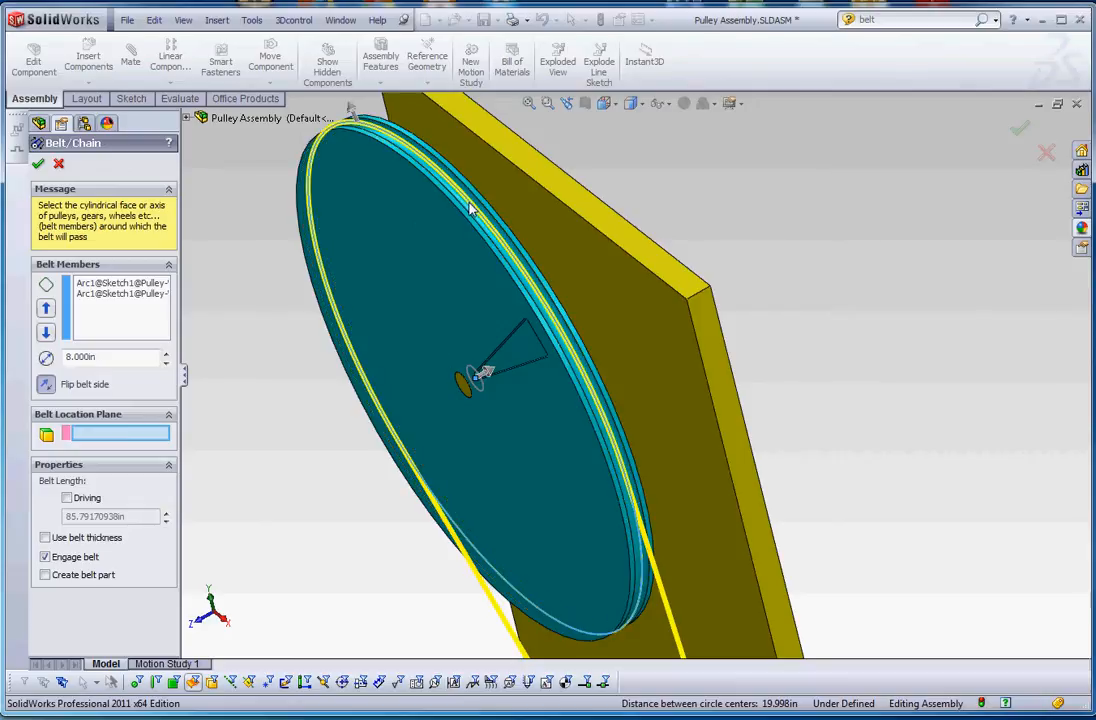
{"action": "mouse_move", "coordinate": [555, 312]}
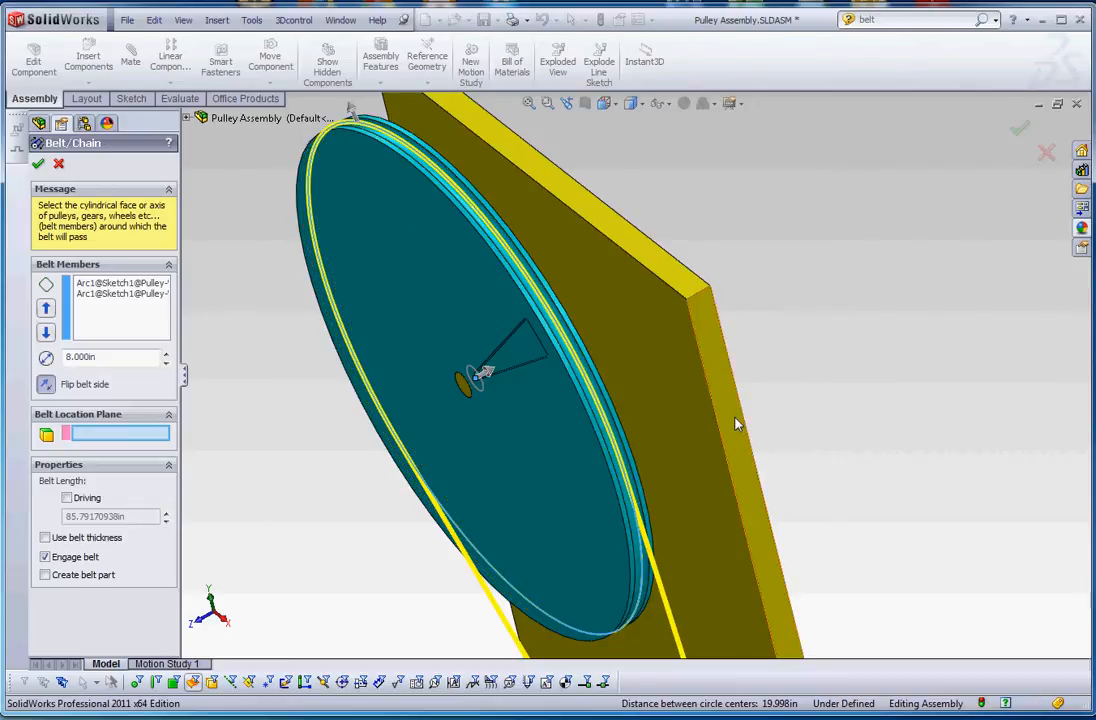
{"action": "mouse_move", "coordinate": [735, 420]}
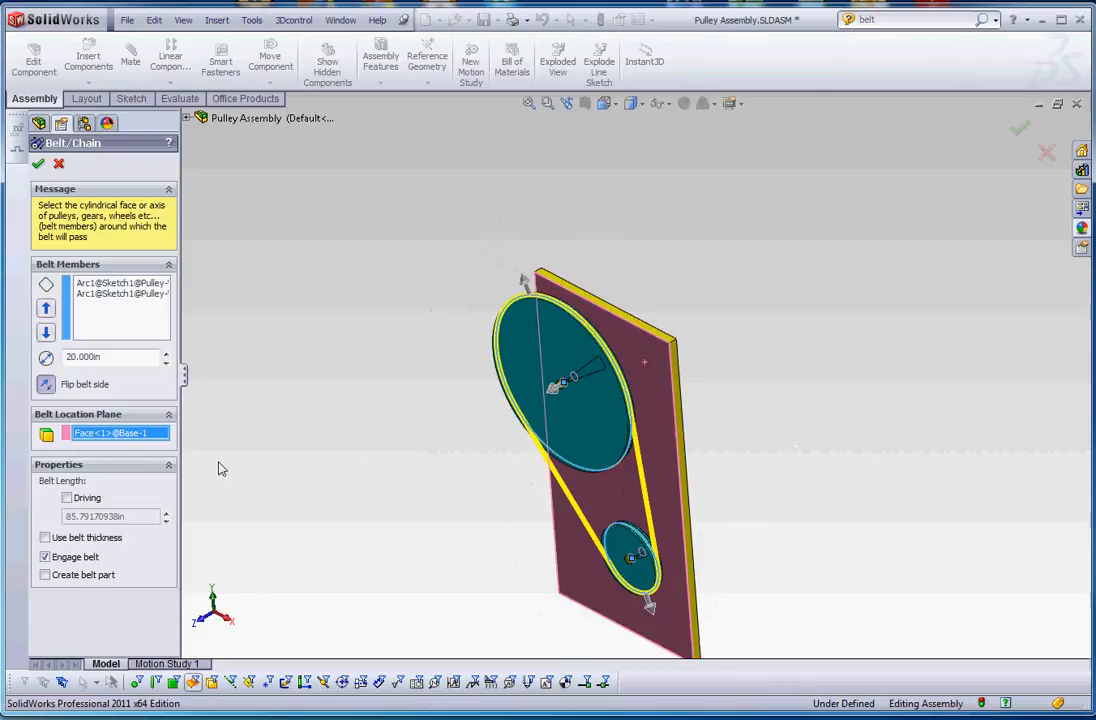
{"action": "mouse_move", "coordinate": [180, 460]}
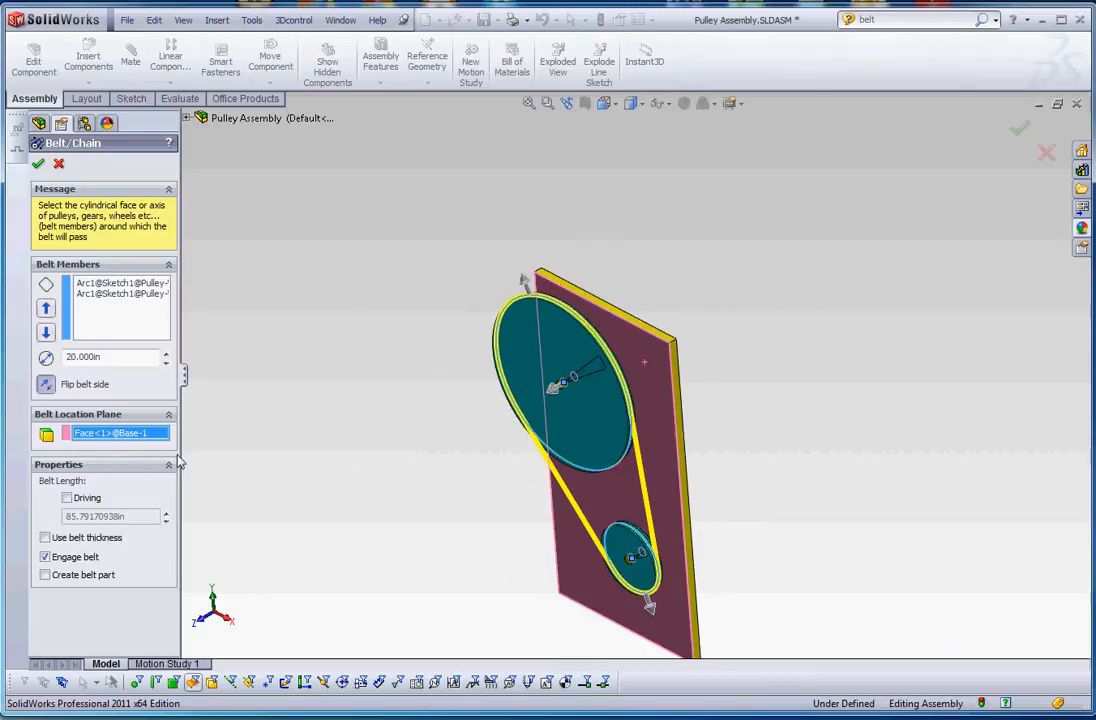
{"action": "mouse_move", "coordinate": [400, 497]}
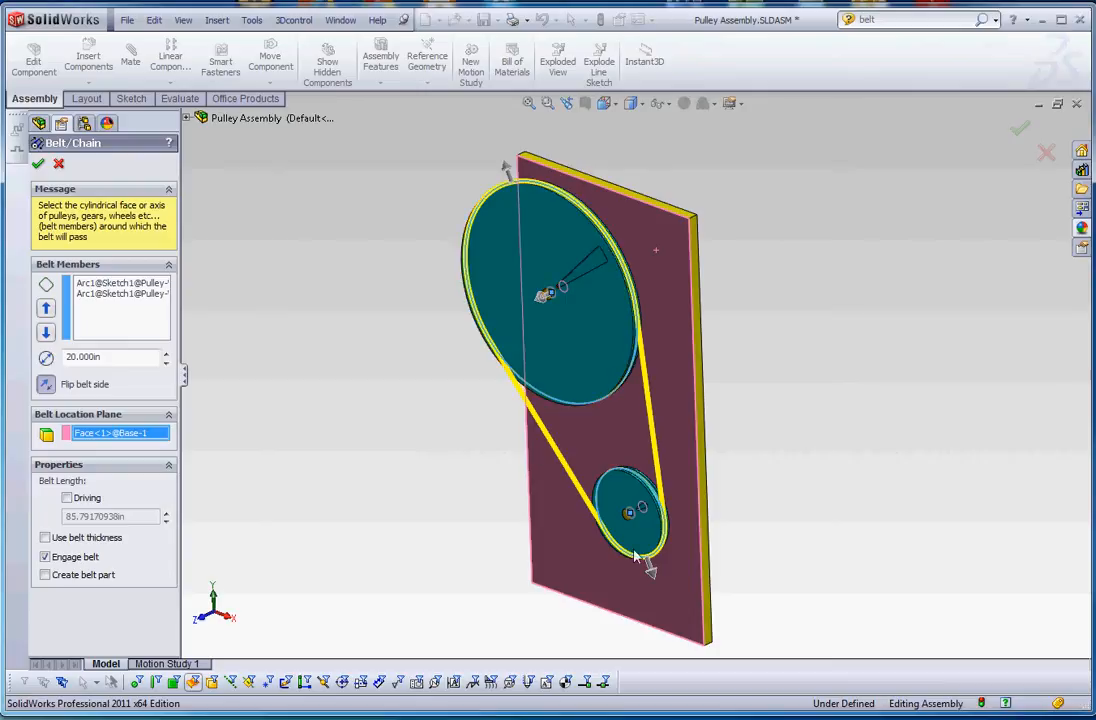
{"action": "mouse_move", "coordinate": [385, 420]}
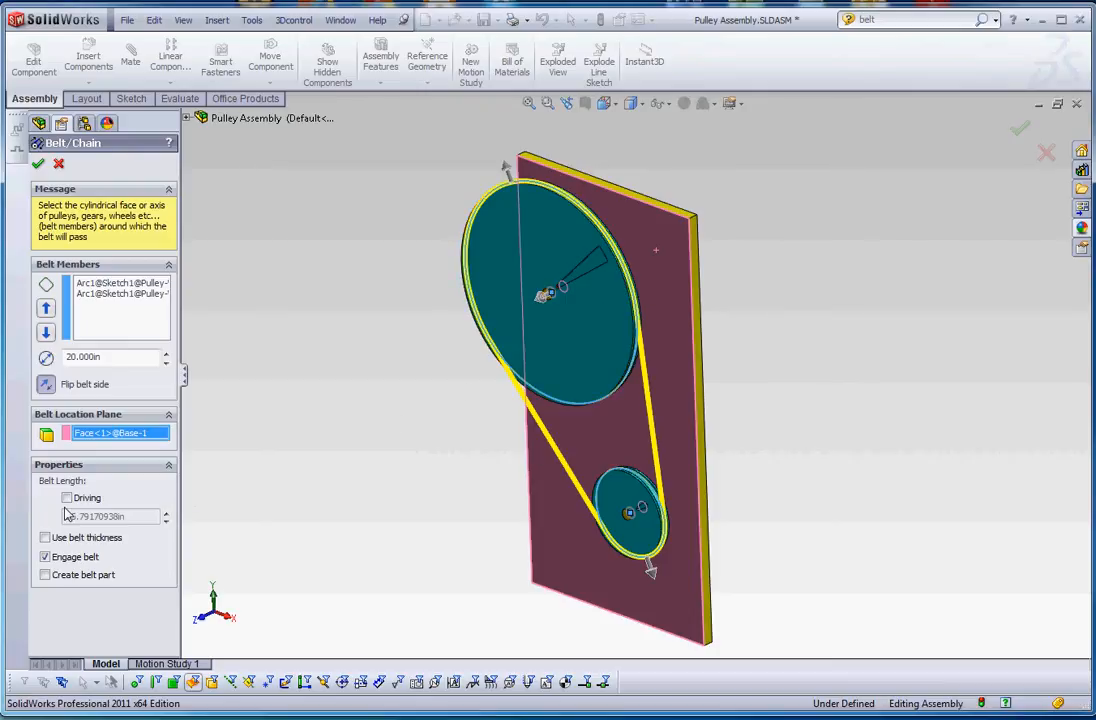
{"action": "left_click", "coordinate": [66, 498]}
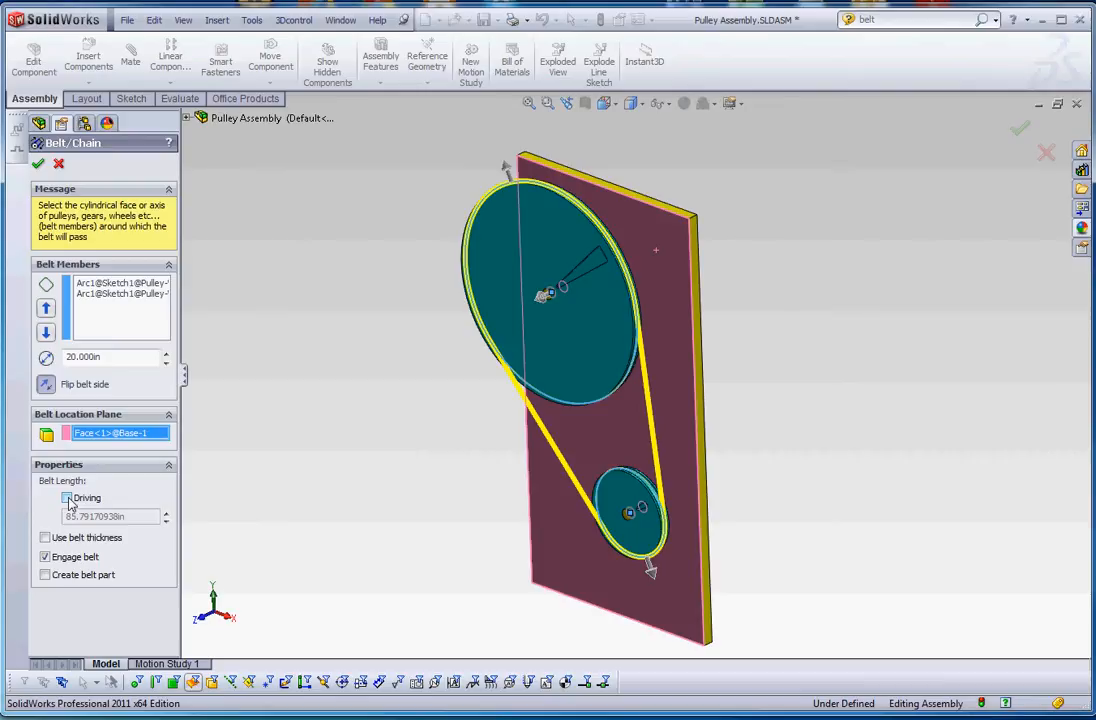
{"action": "left_click", "coordinate": [66, 497]}
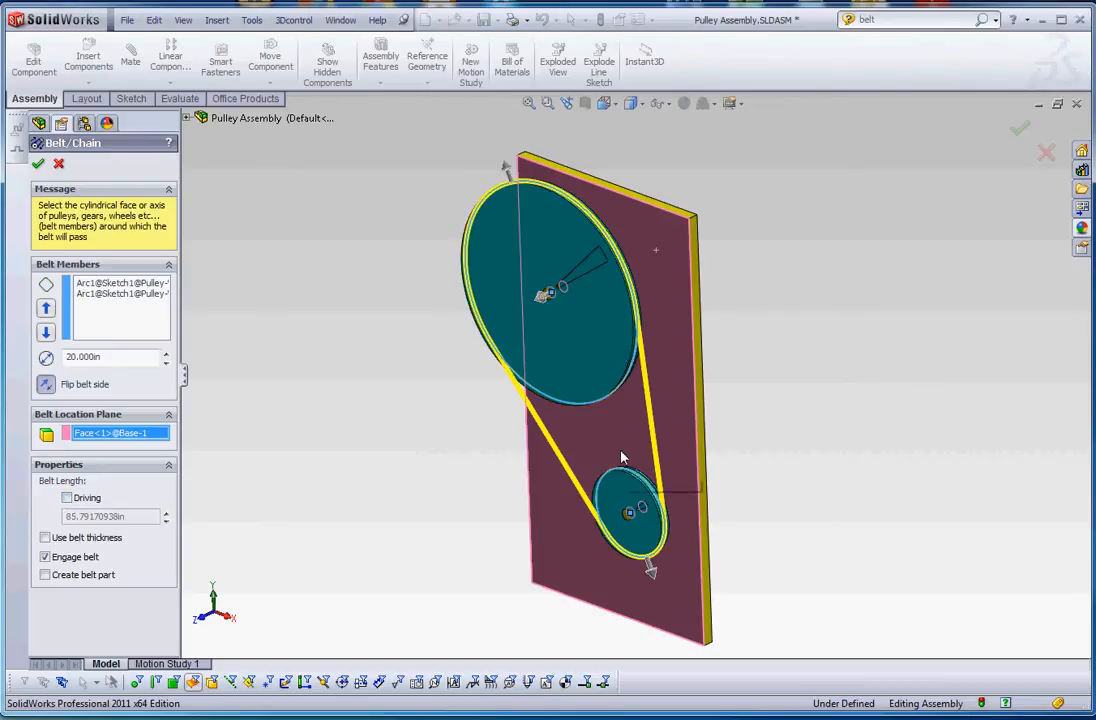
{"action": "mouse_move", "coordinate": [622, 457]}
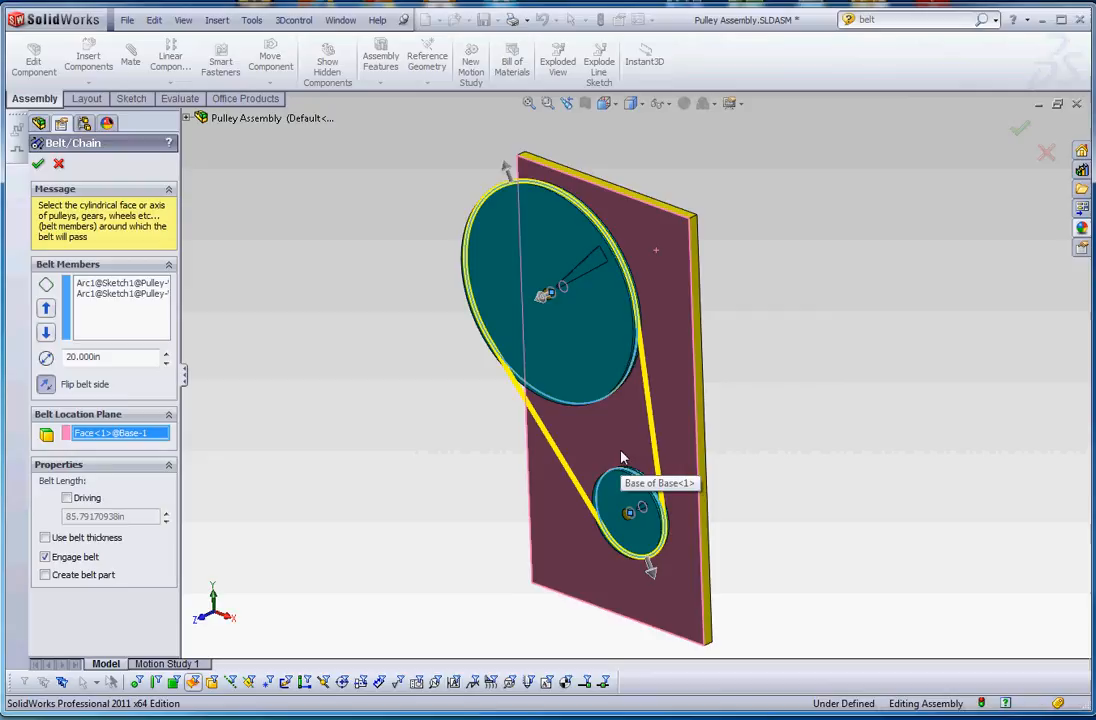
{"action": "mouse_move", "coordinate": [528, 412]}
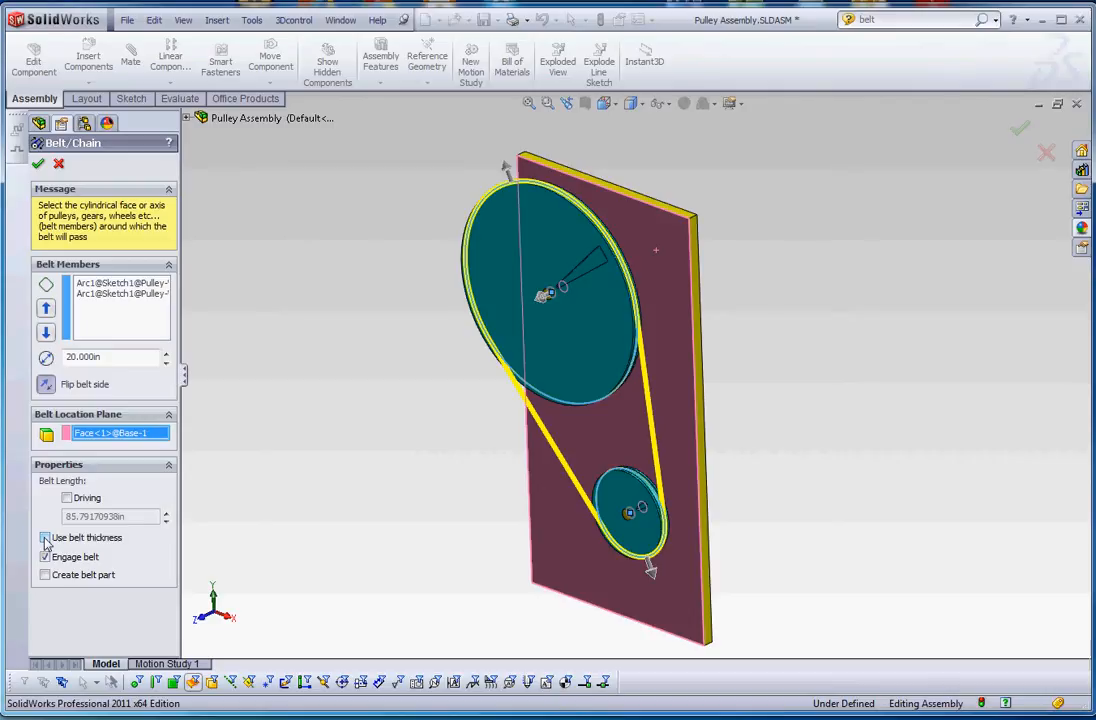
Adjust the belt thickness option and enable Create belt part, confirming Belt2 at 85.792in.
{"action": "left_click", "coordinate": [44, 537]}
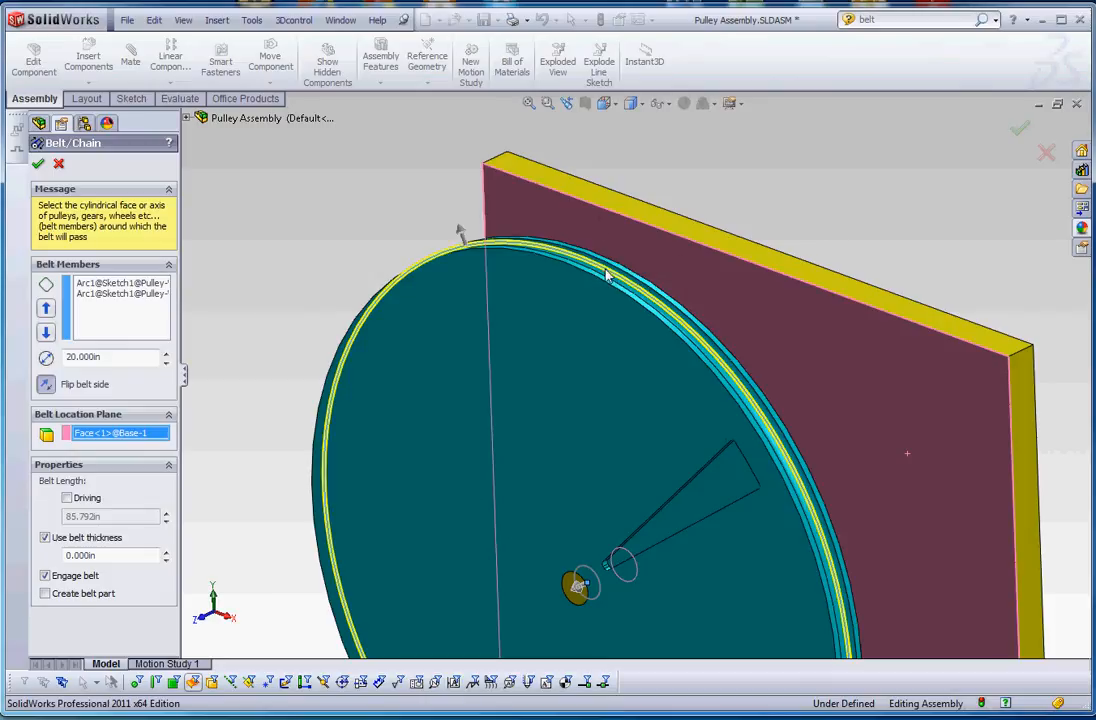
{"action": "mouse_move", "coordinate": [70, 460]}
{"action": "type", "text": "2.000"}
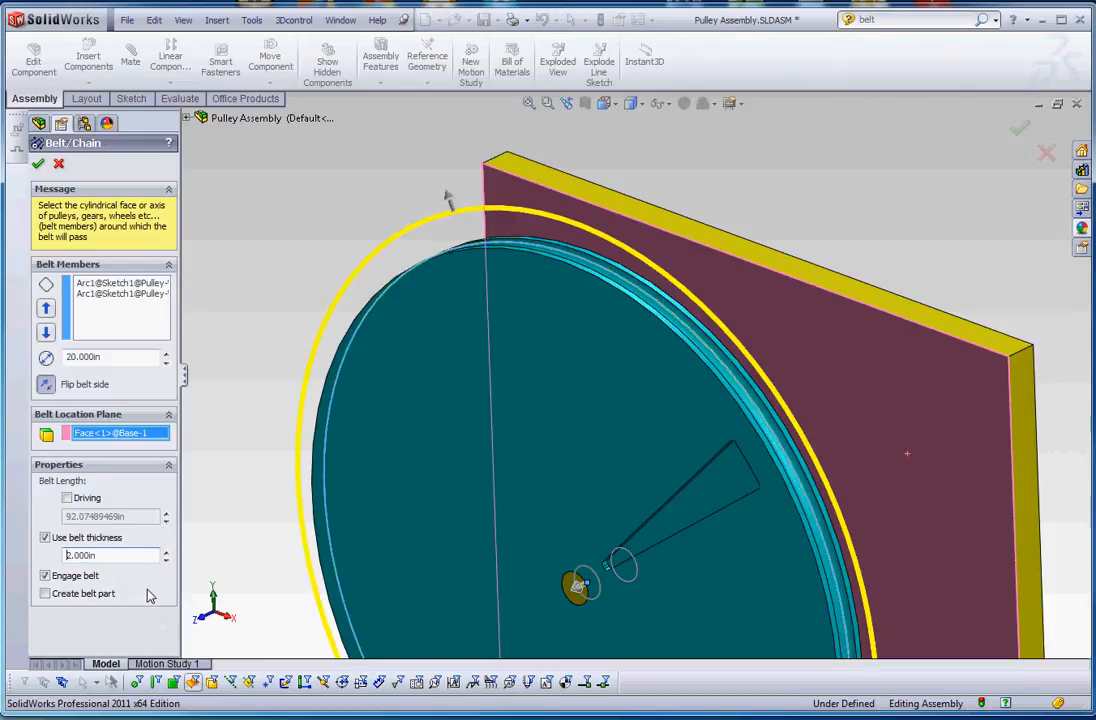
{"action": "mouse_move", "coordinate": [637, 258]}
{"action": "type", "text": "0.000"}
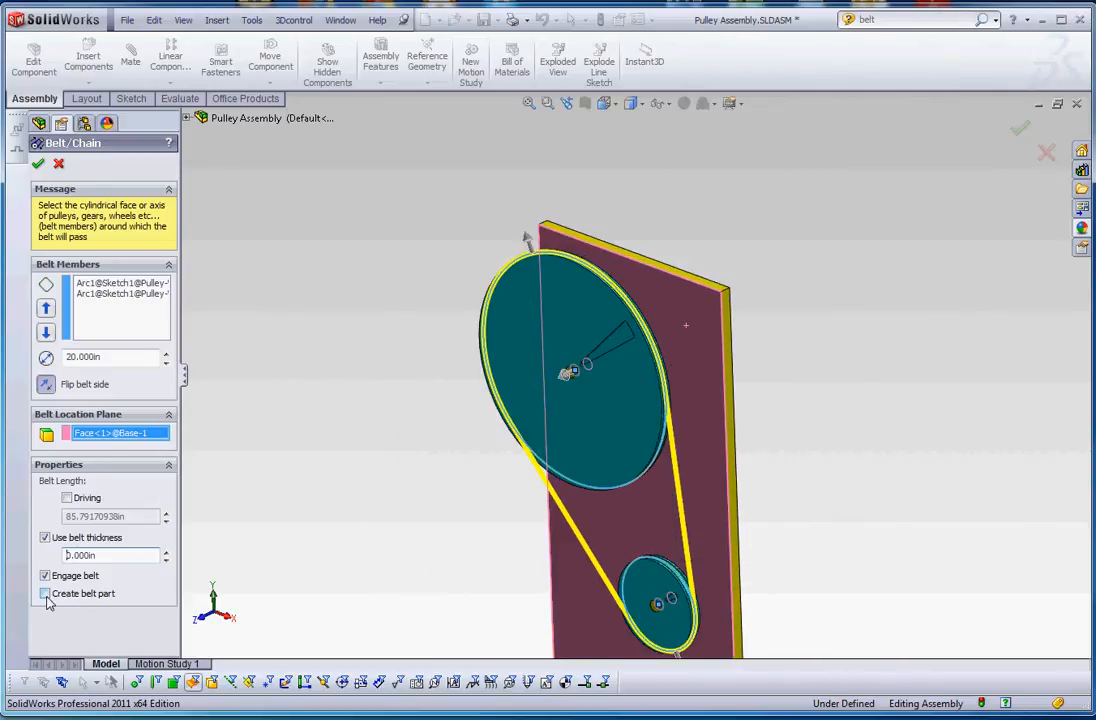
{"action": "left_click", "coordinate": [45, 593]}
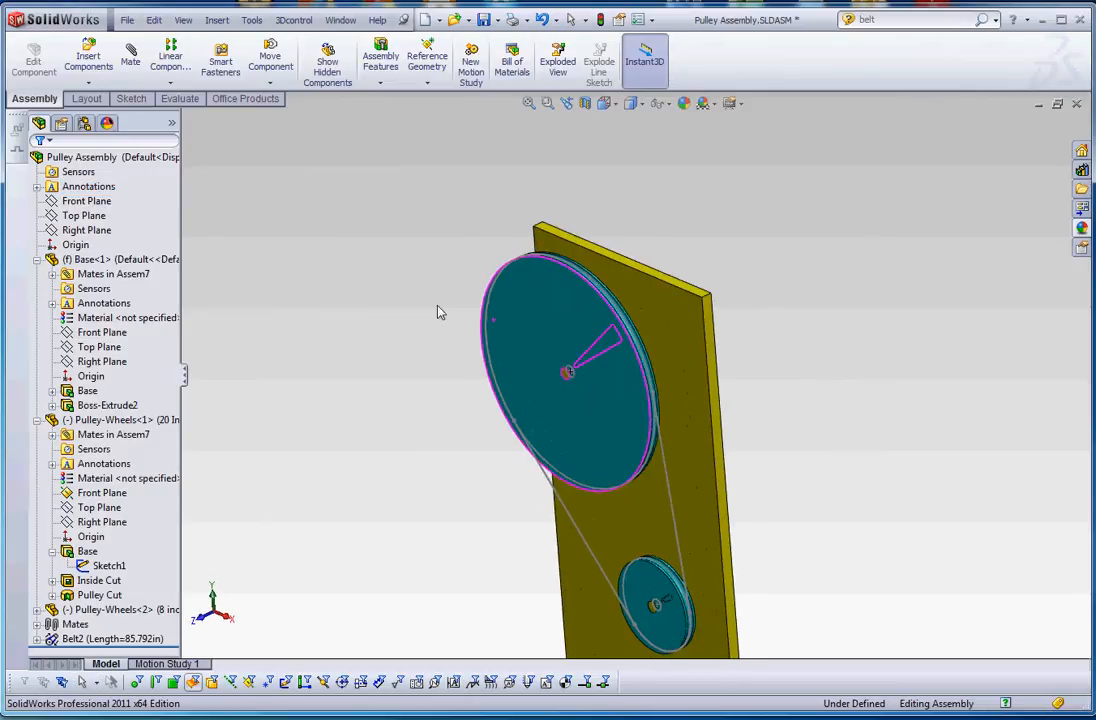
Rotate the view to face the pulleys and open the Belt2 part from the tree.
{"action": "left_click_drag", "start_coordinate": [440, 310], "coordinate": [780, 500]}
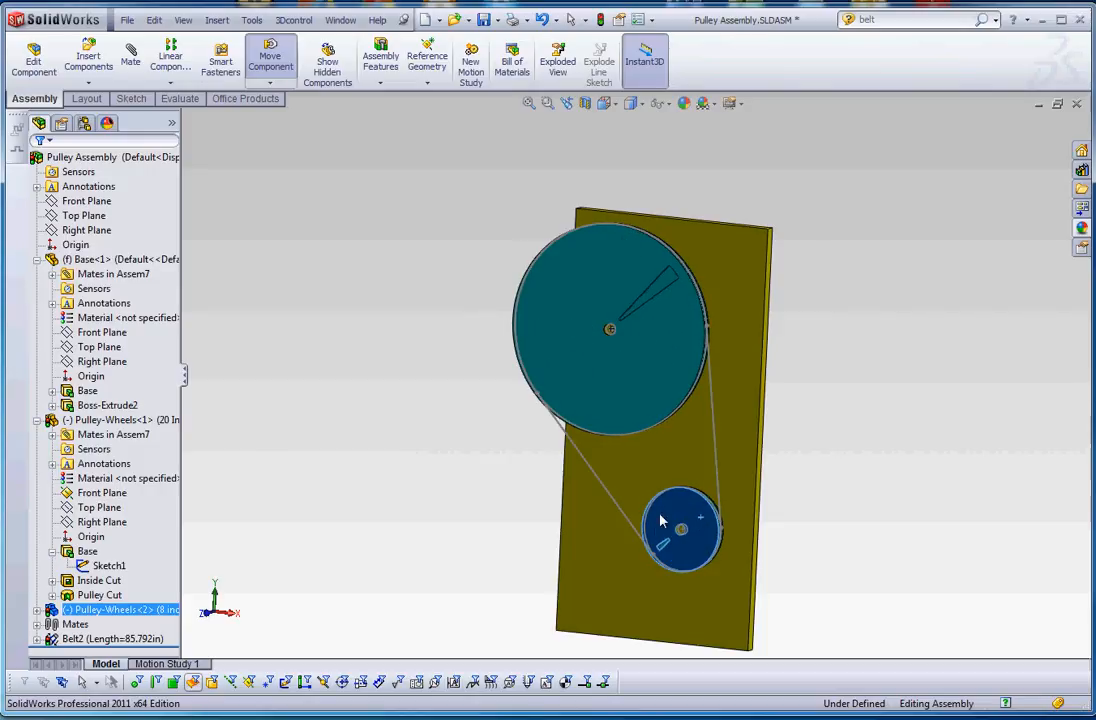
{"action": "left_click", "coordinate": [110, 638]}
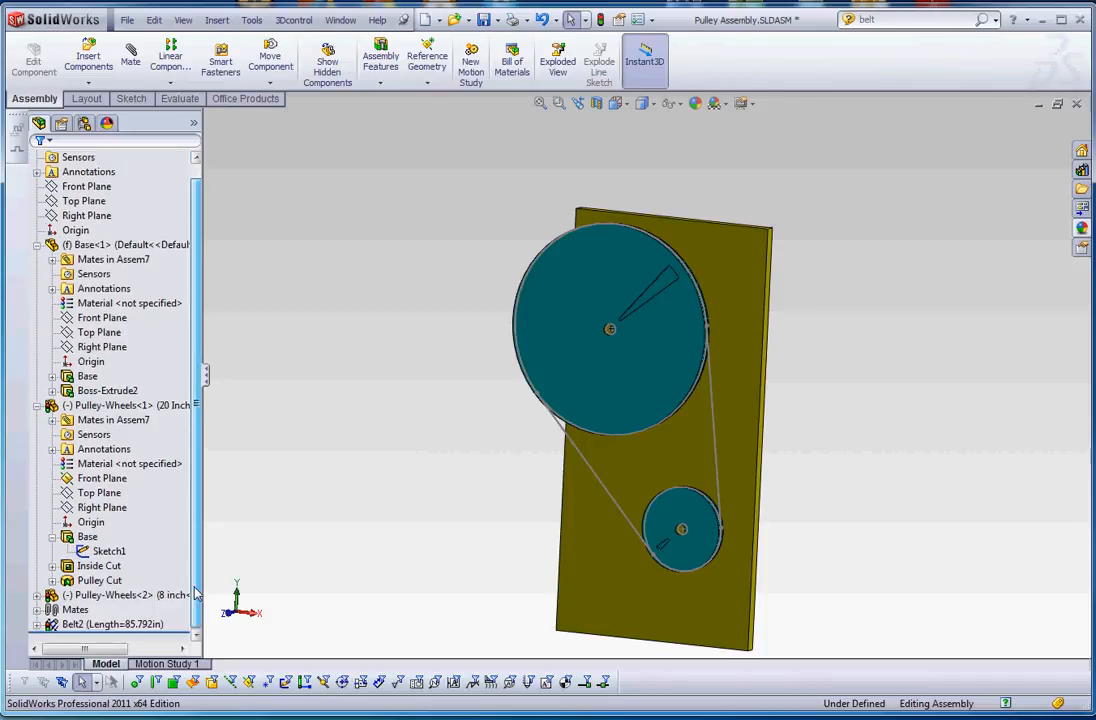
{"action": "left_click", "coordinate": [110, 624]}
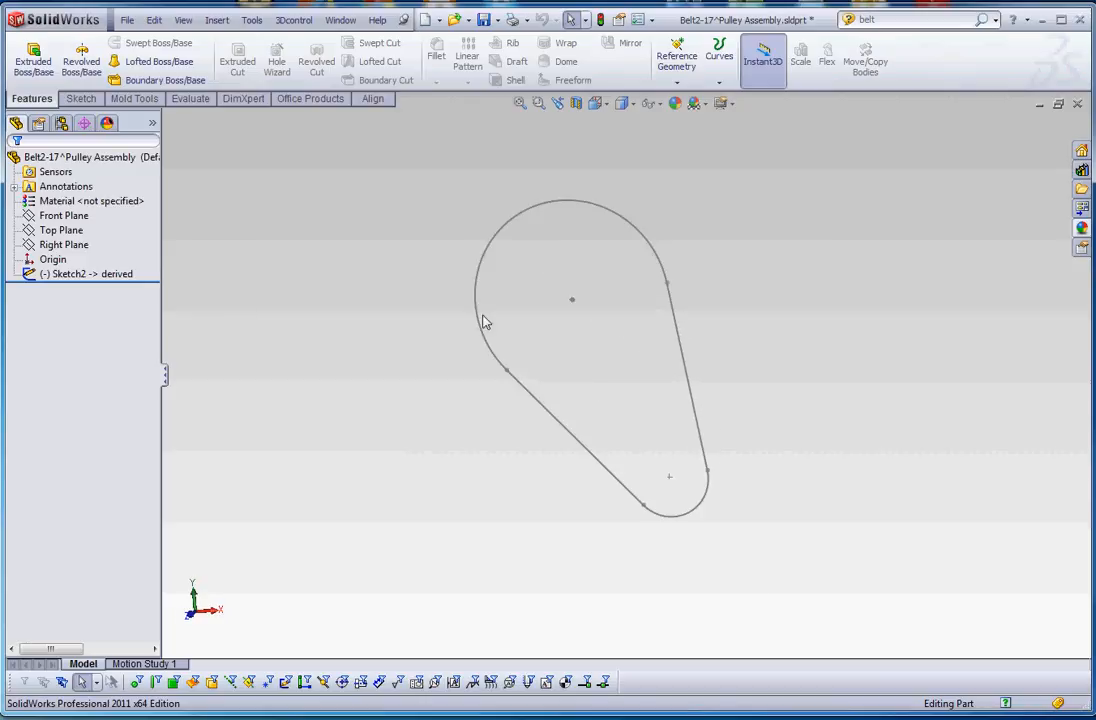
{"action": "mouse_move", "coordinate": [412, 342]}
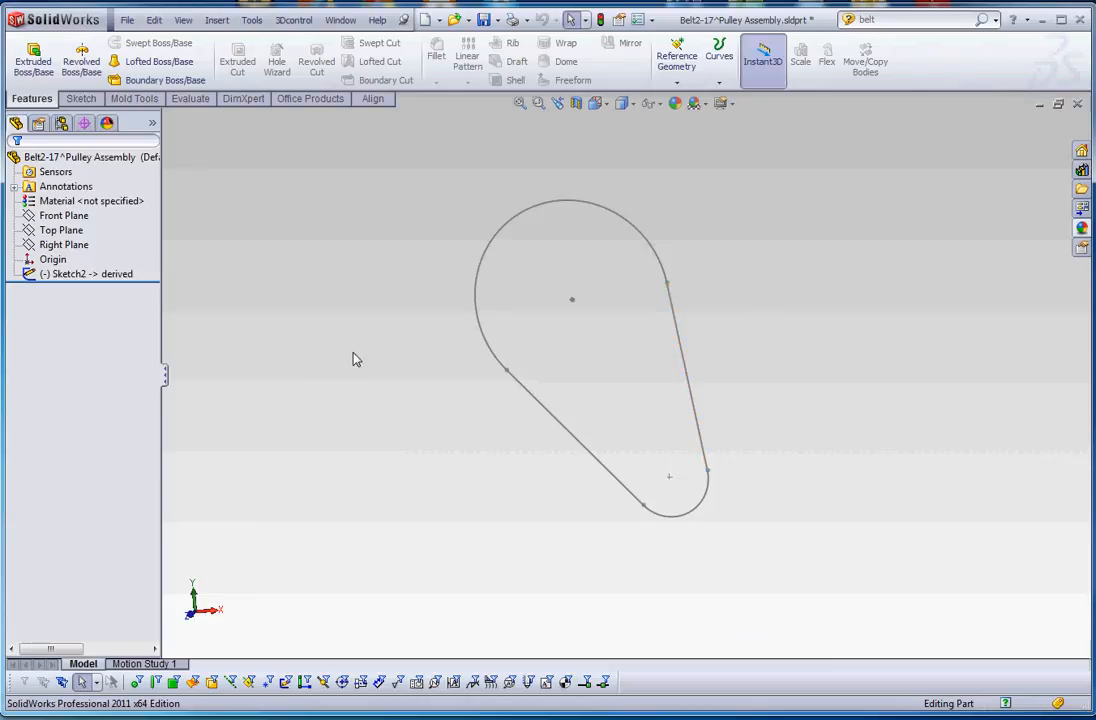
Select Sketch2 and its right straight line (19.076in) with the upper endpoint.
{"action": "left_click", "coordinate": [688, 380]}
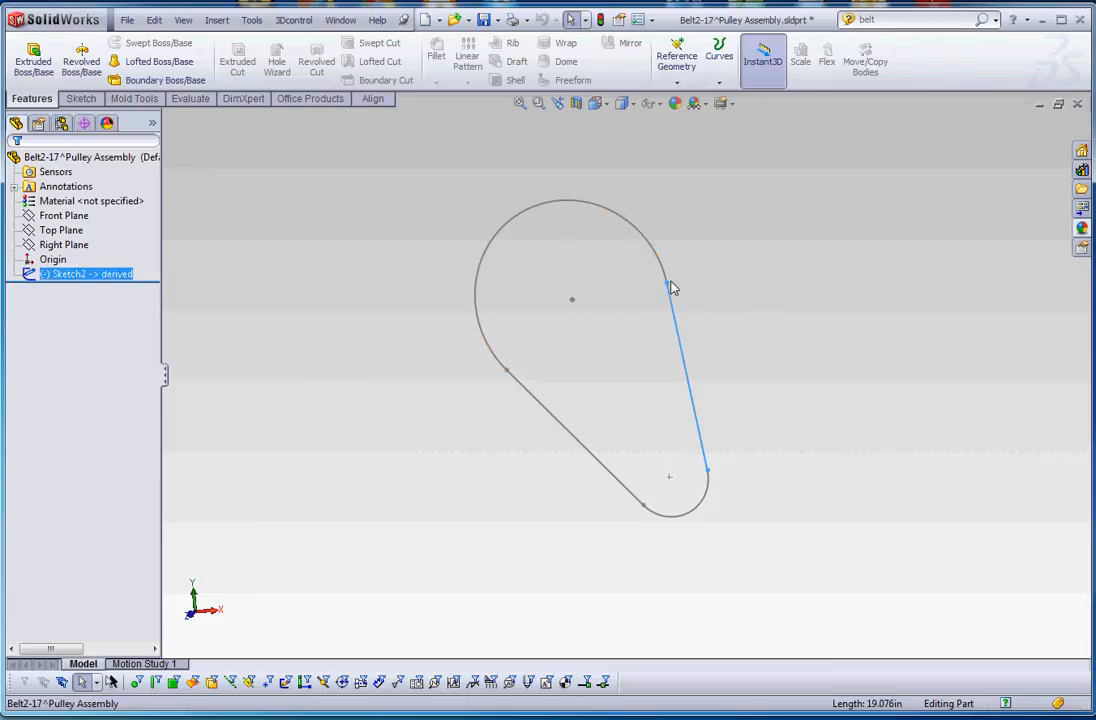
{"action": "left_click", "coordinate": [670, 287]}
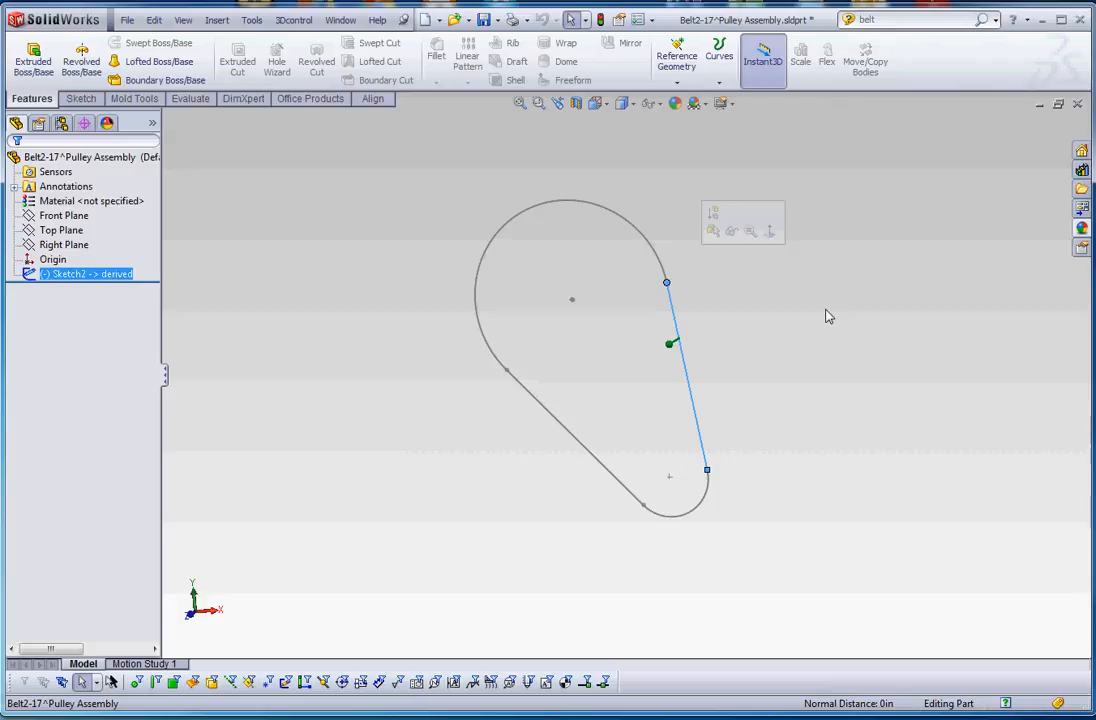
{"action": "mouse_move", "coordinate": [681, 352]}
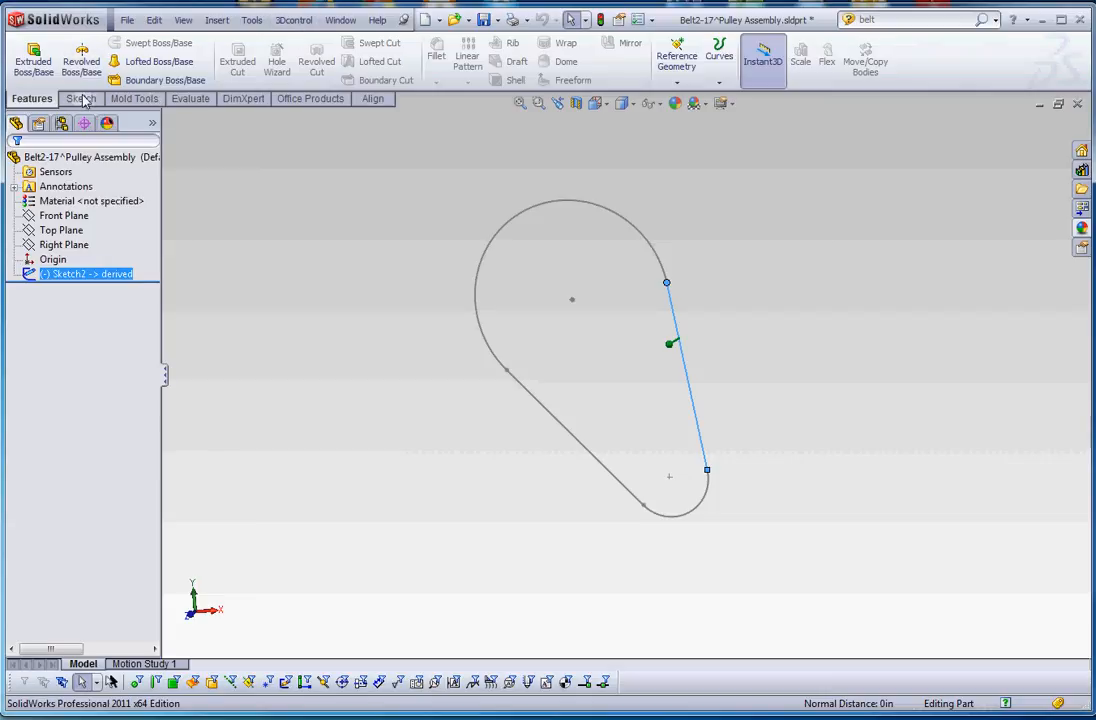
{"action": "left_click", "coordinate": [677, 60]}
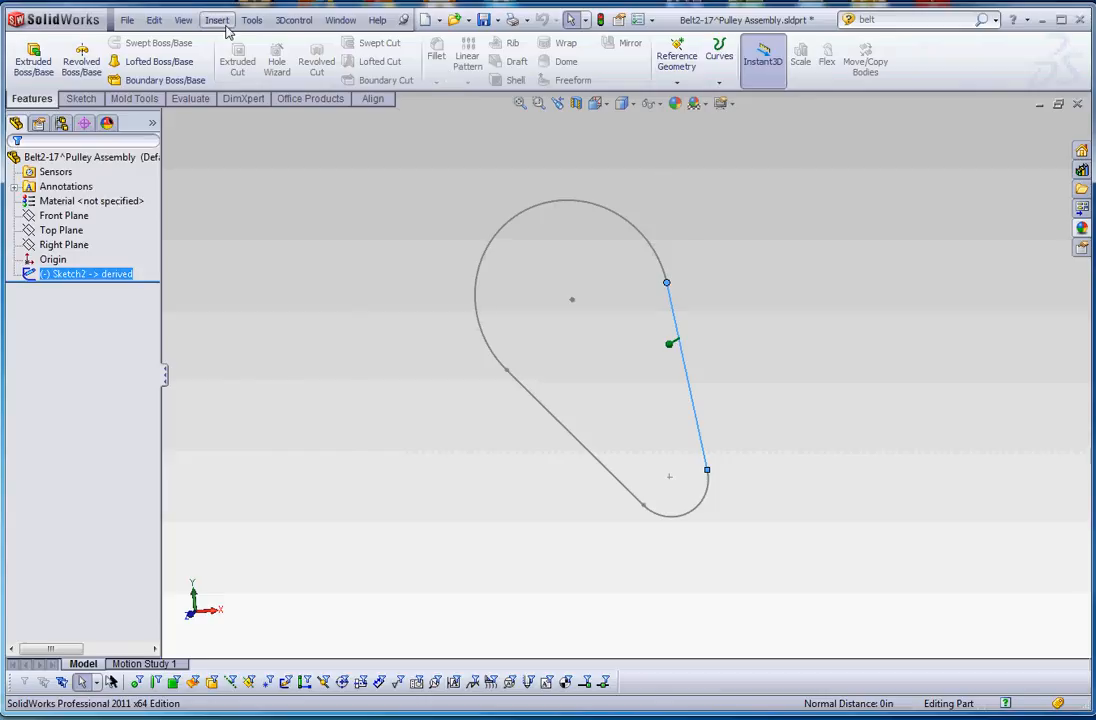
Create Plane1 perpendicular to the belt line at its endpoint and start a sketch on it.
{"action": "left_click", "coordinate": [217, 19]}
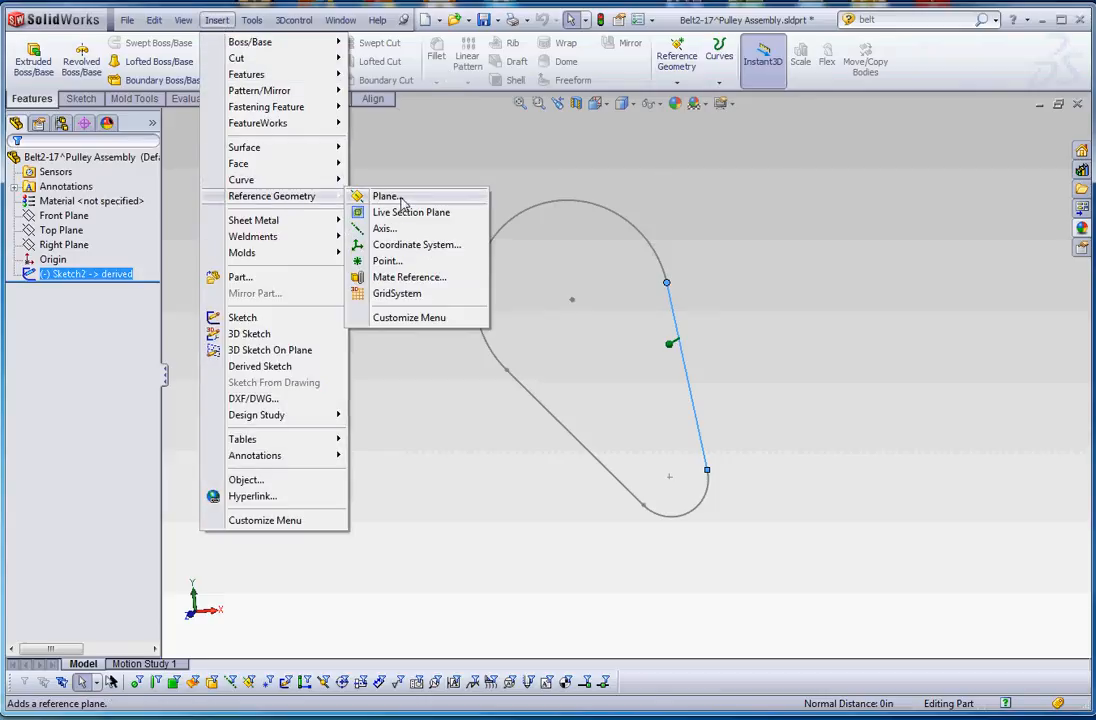
{"action": "left_click", "coordinate": [386, 196]}
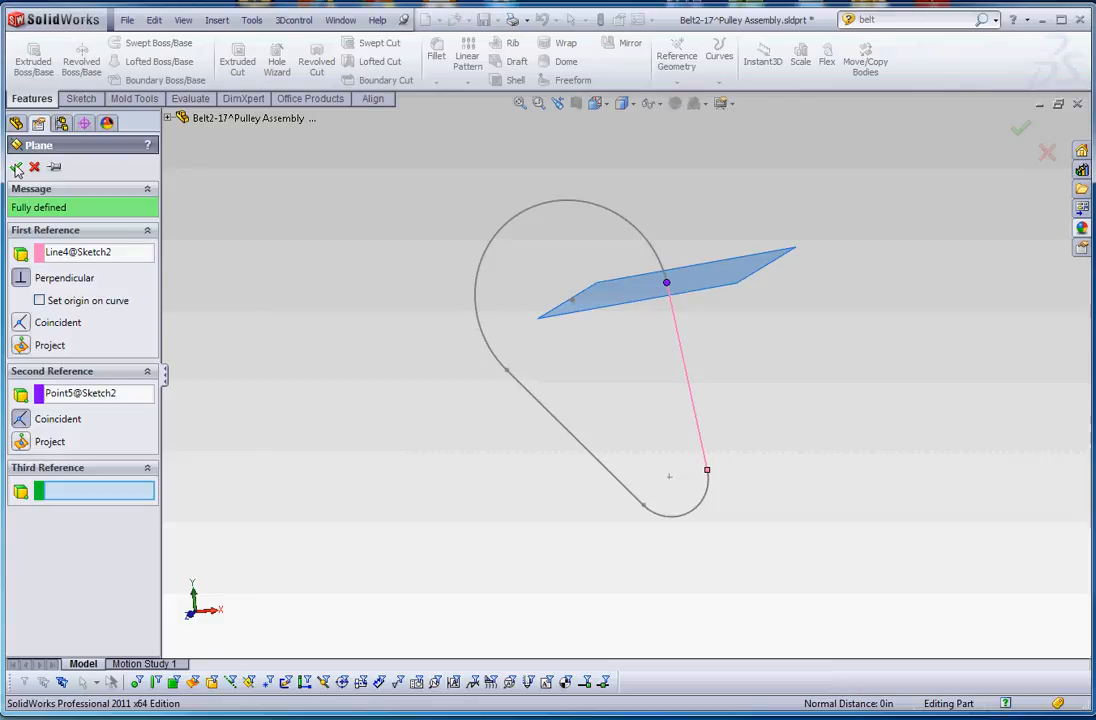
{"action": "left_click", "coordinate": [17, 167]}
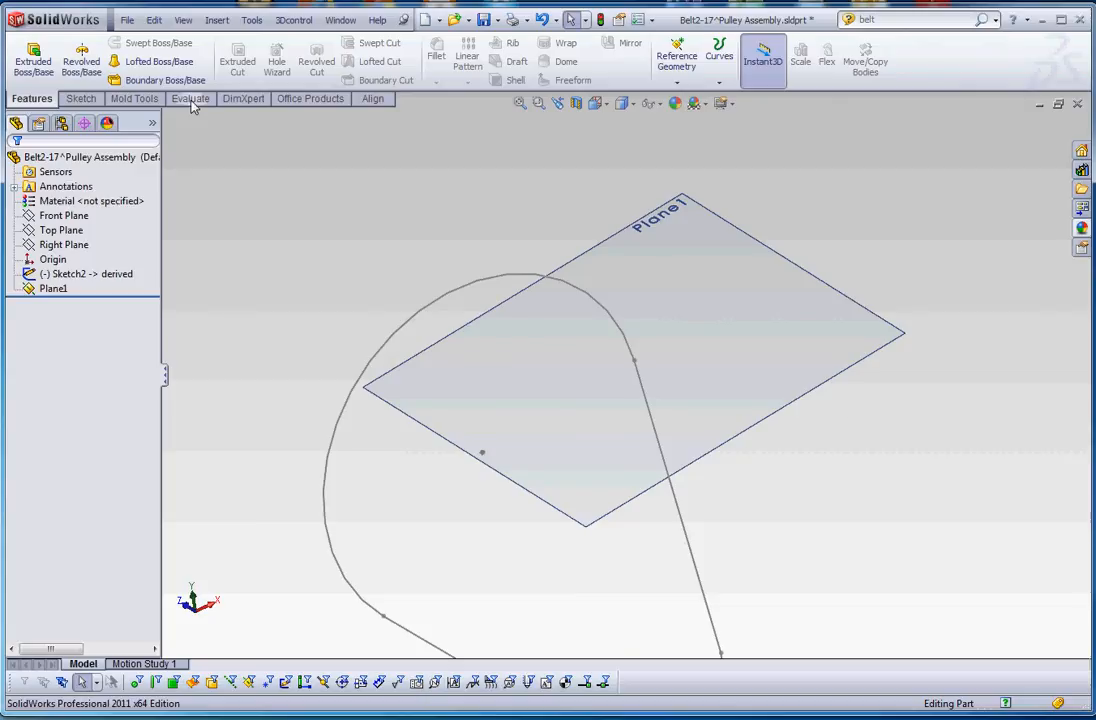
{"action": "left_click", "coordinate": [80, 98]}
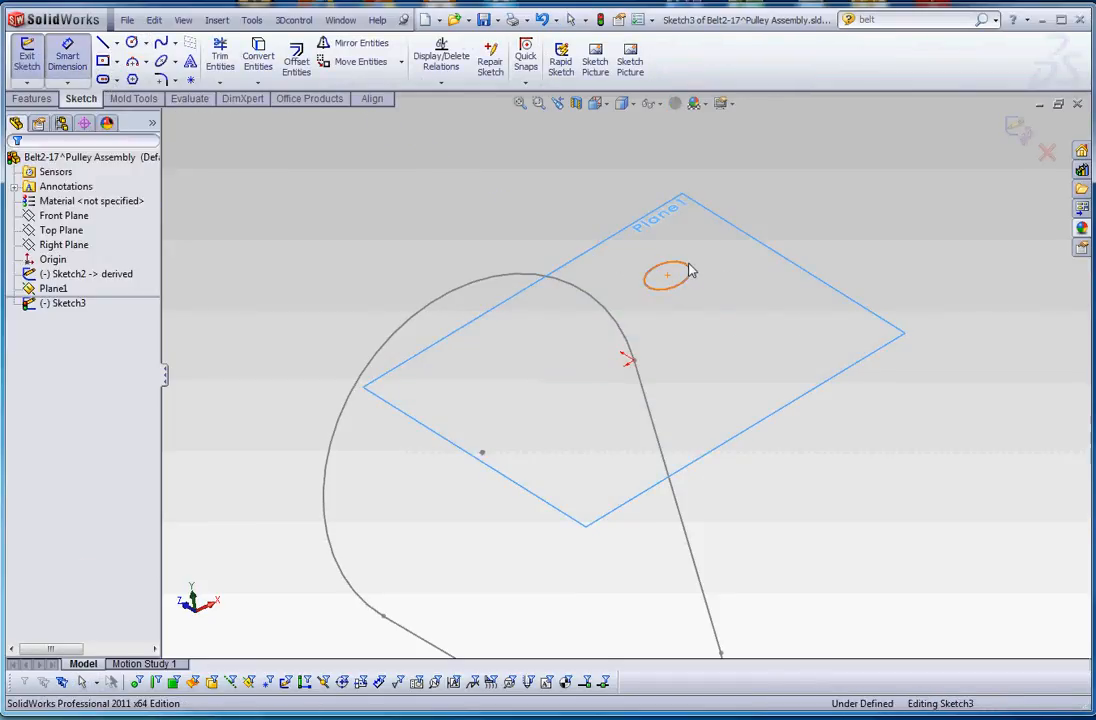
Size the small profile circle on the belt path and select Sketch3.
{"action": "left_click", "coordinate": [666, 274]}
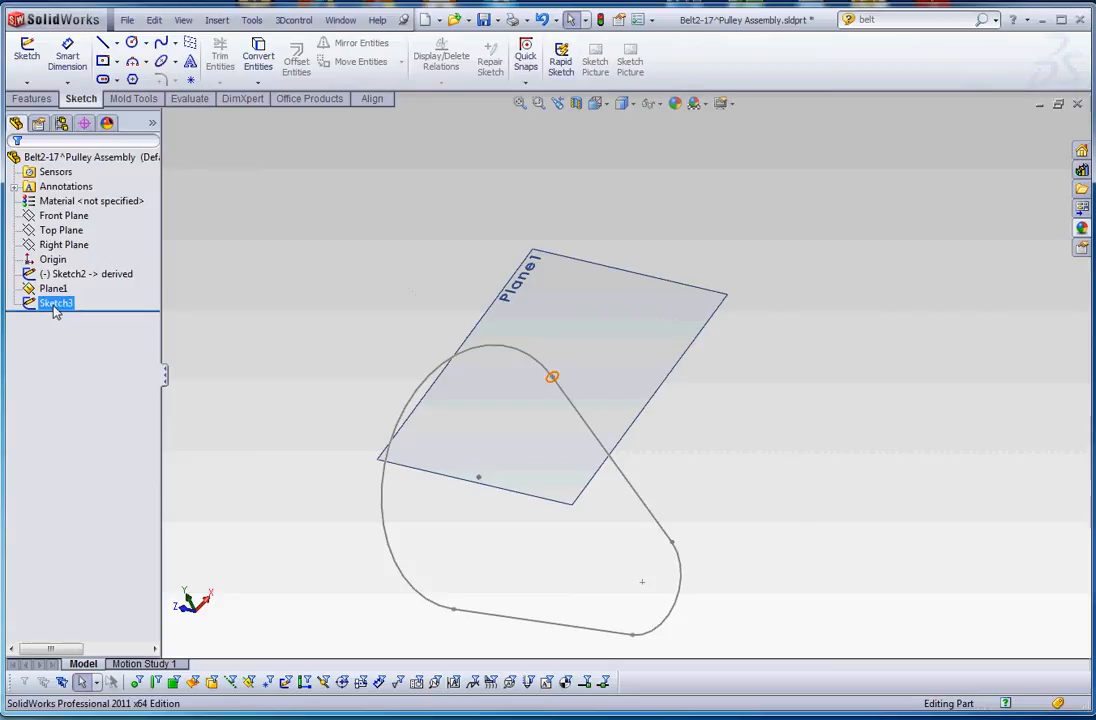
{"action": "left_click", "coordinate": [31, 98]}
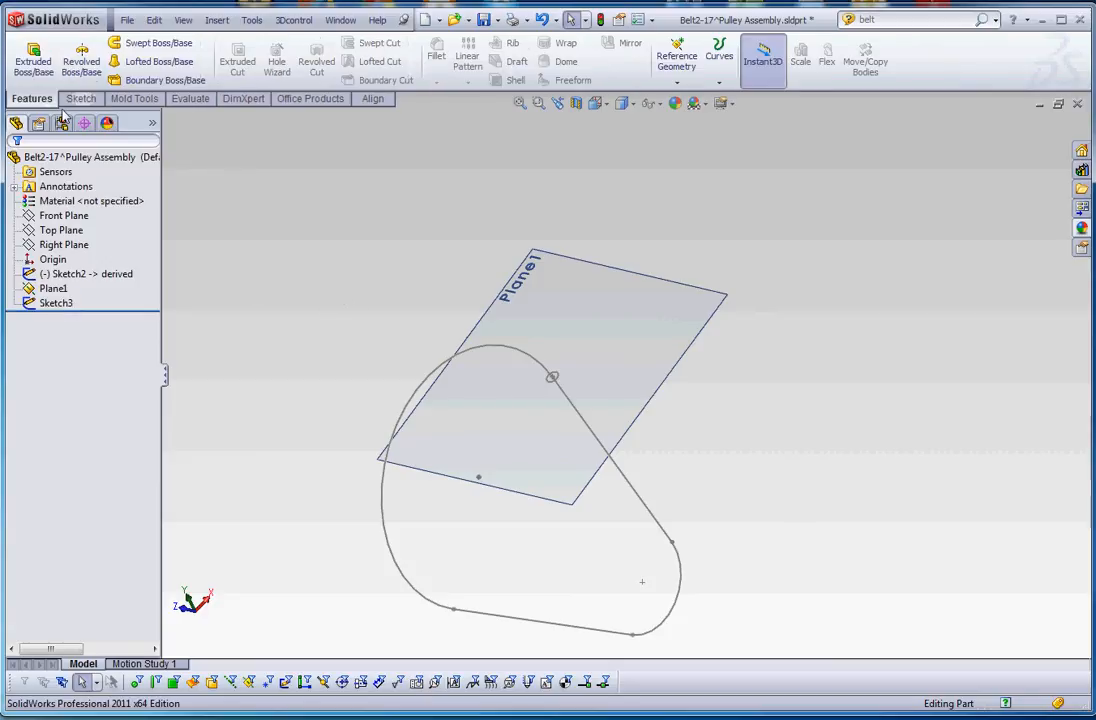
Sweep Sketch3's circle along Sketch2 to create the solid round belt.
{"action": "left_click", "coordinate": [158, 43]}
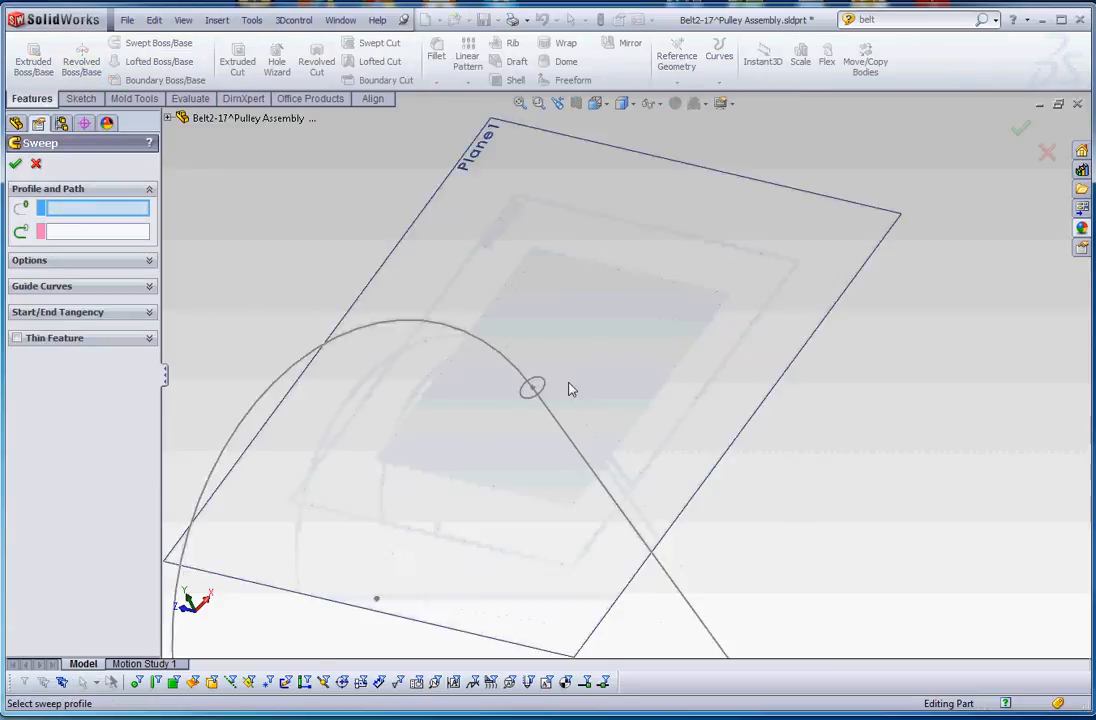
{"action": "left_click", "coordinate": [533, 388]}
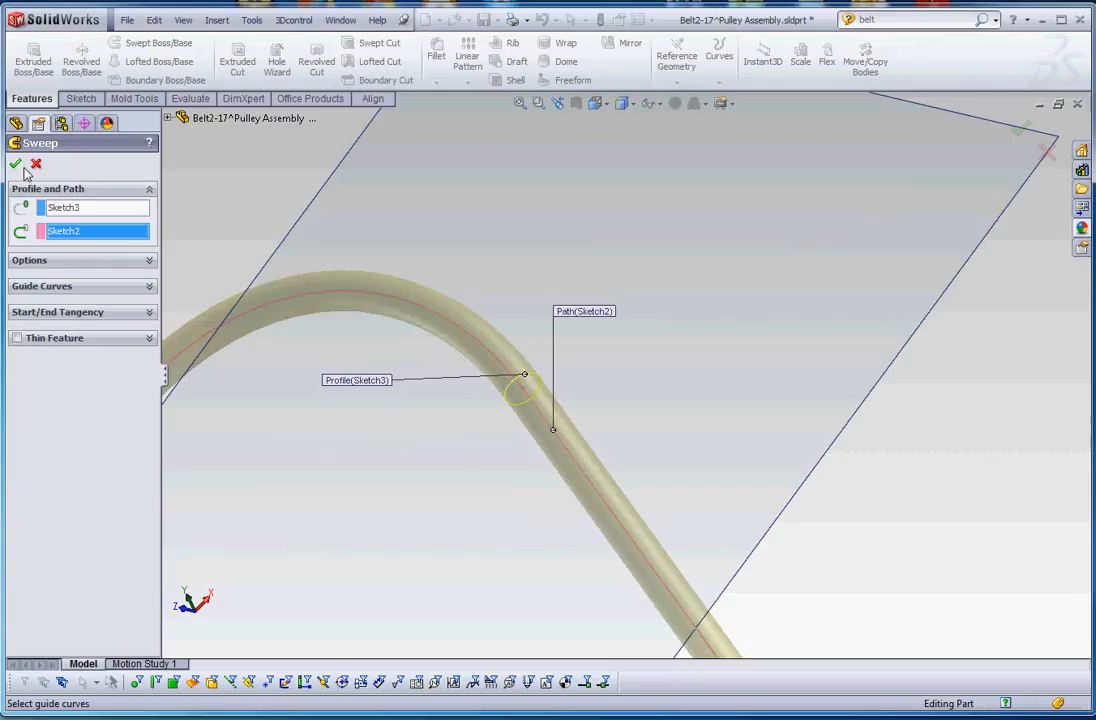
{"action": "left_click", "coordinate": [16, 163]}
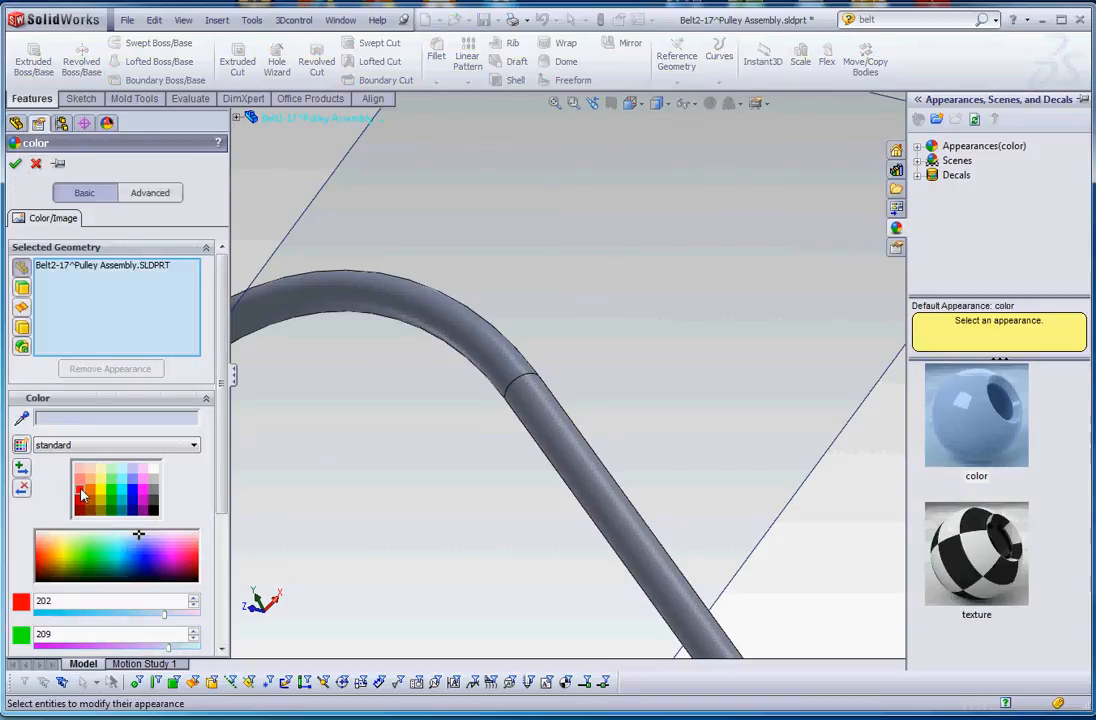
Colour the belt red, close the part without saving, and rebuild the assembly.
{"action": "left_click", "coordinate": [15, 163]}
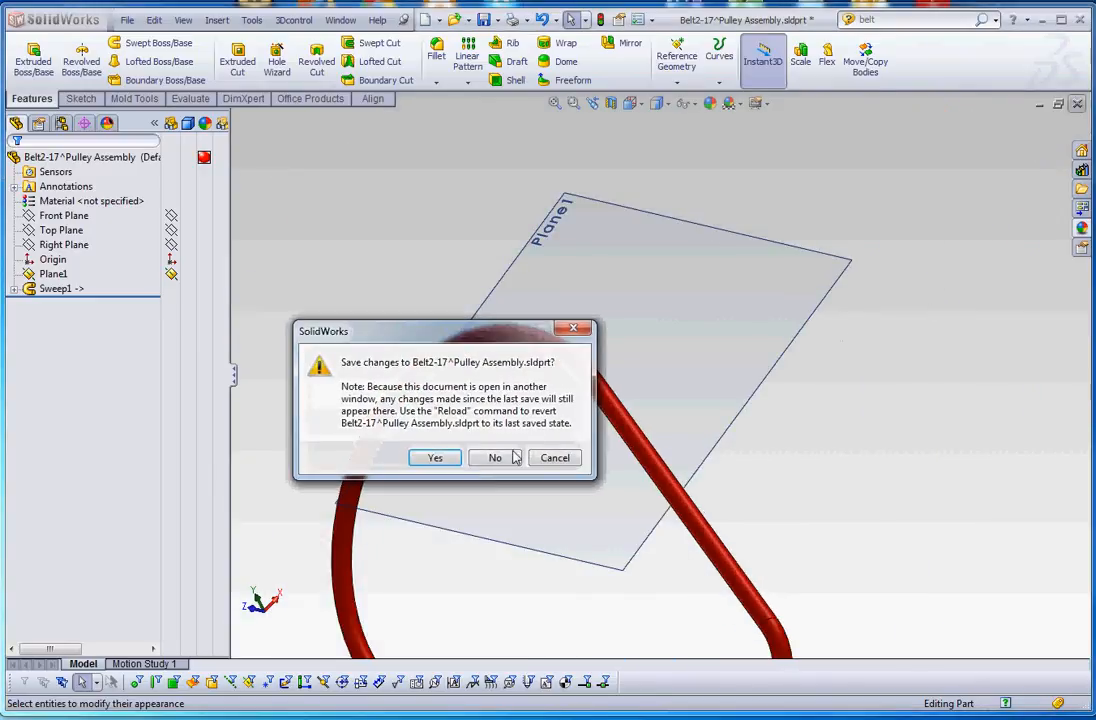
{"action": "left_click", "coordinate": [434, 457]}
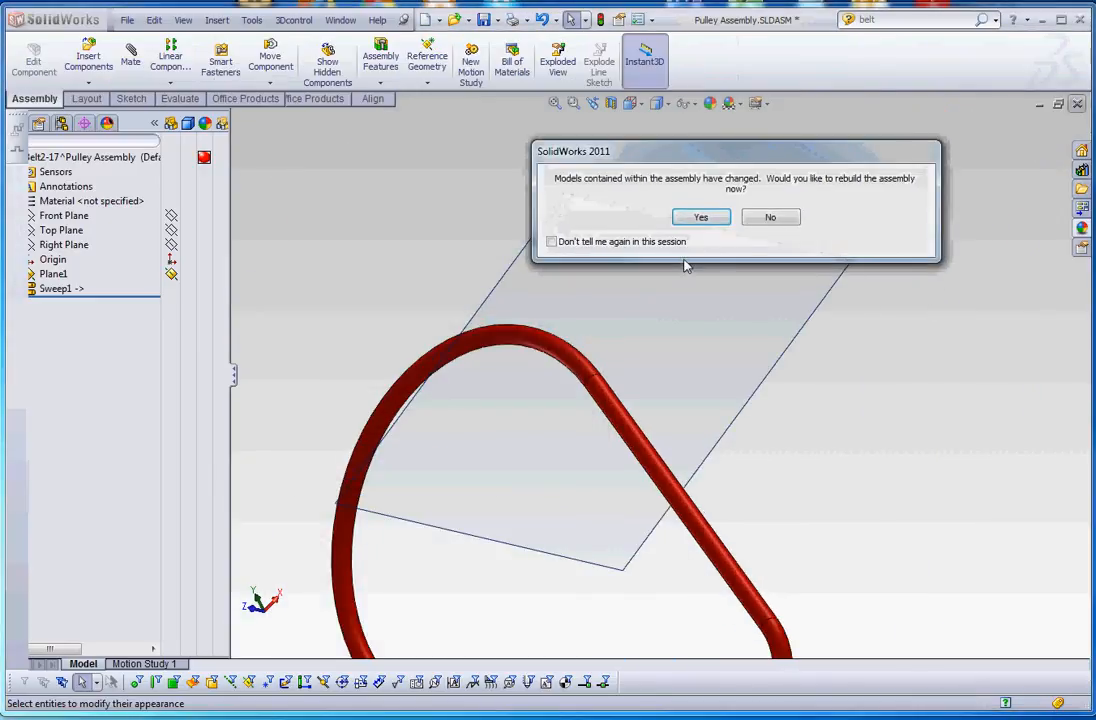
{"action": "left_click", "coordinate": [700, 217]}
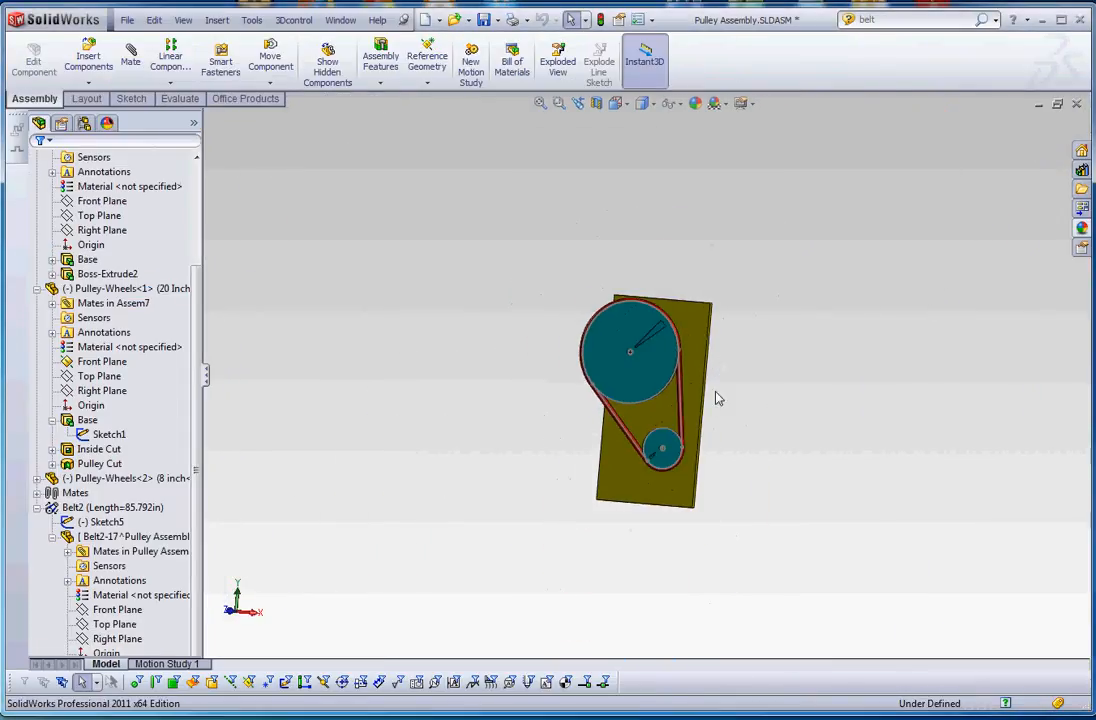